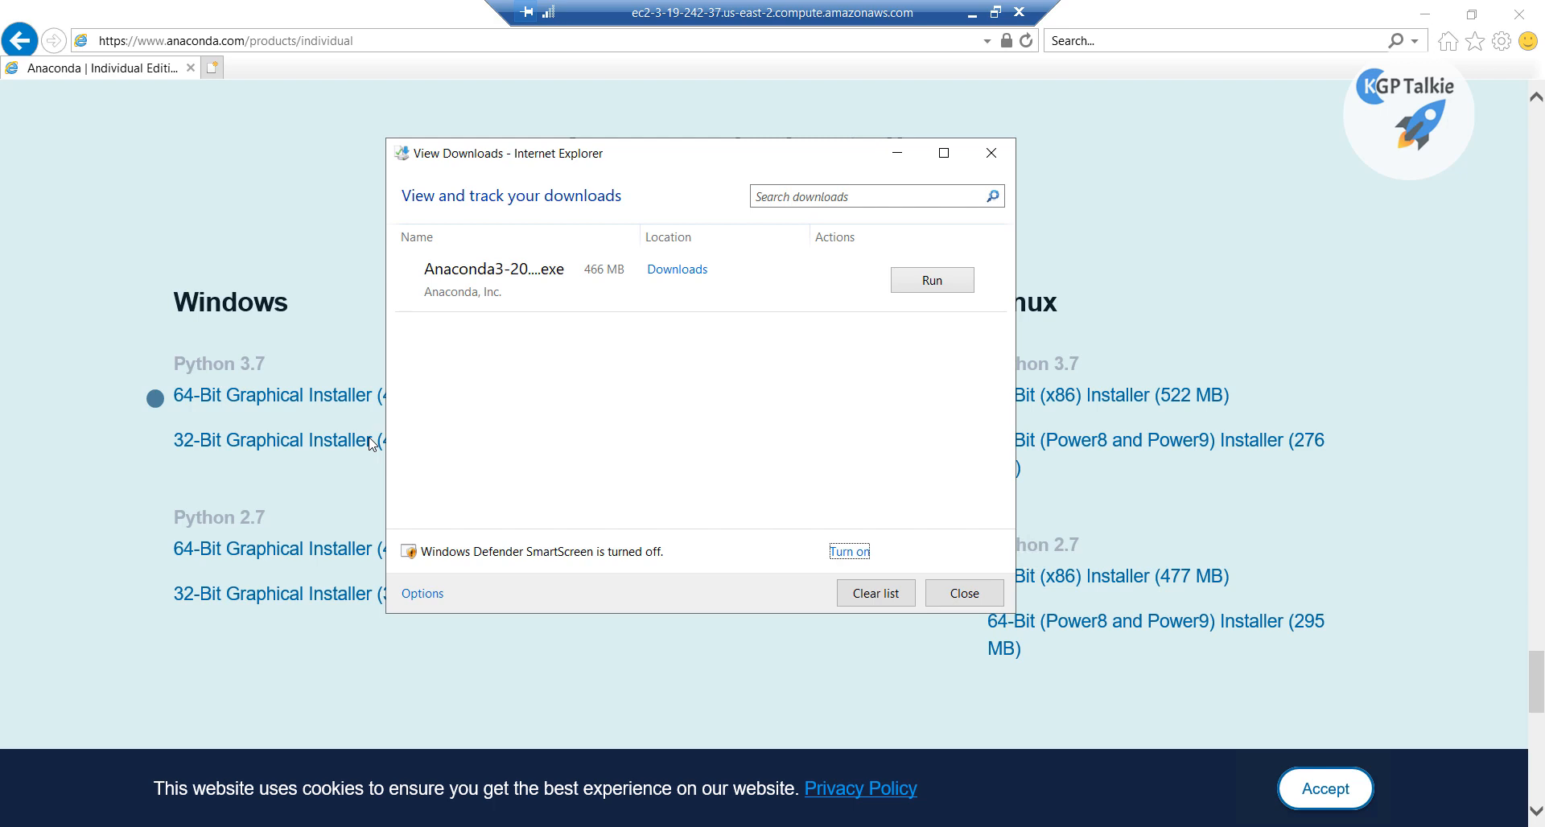
pyautogui.moveTo(534, 289)
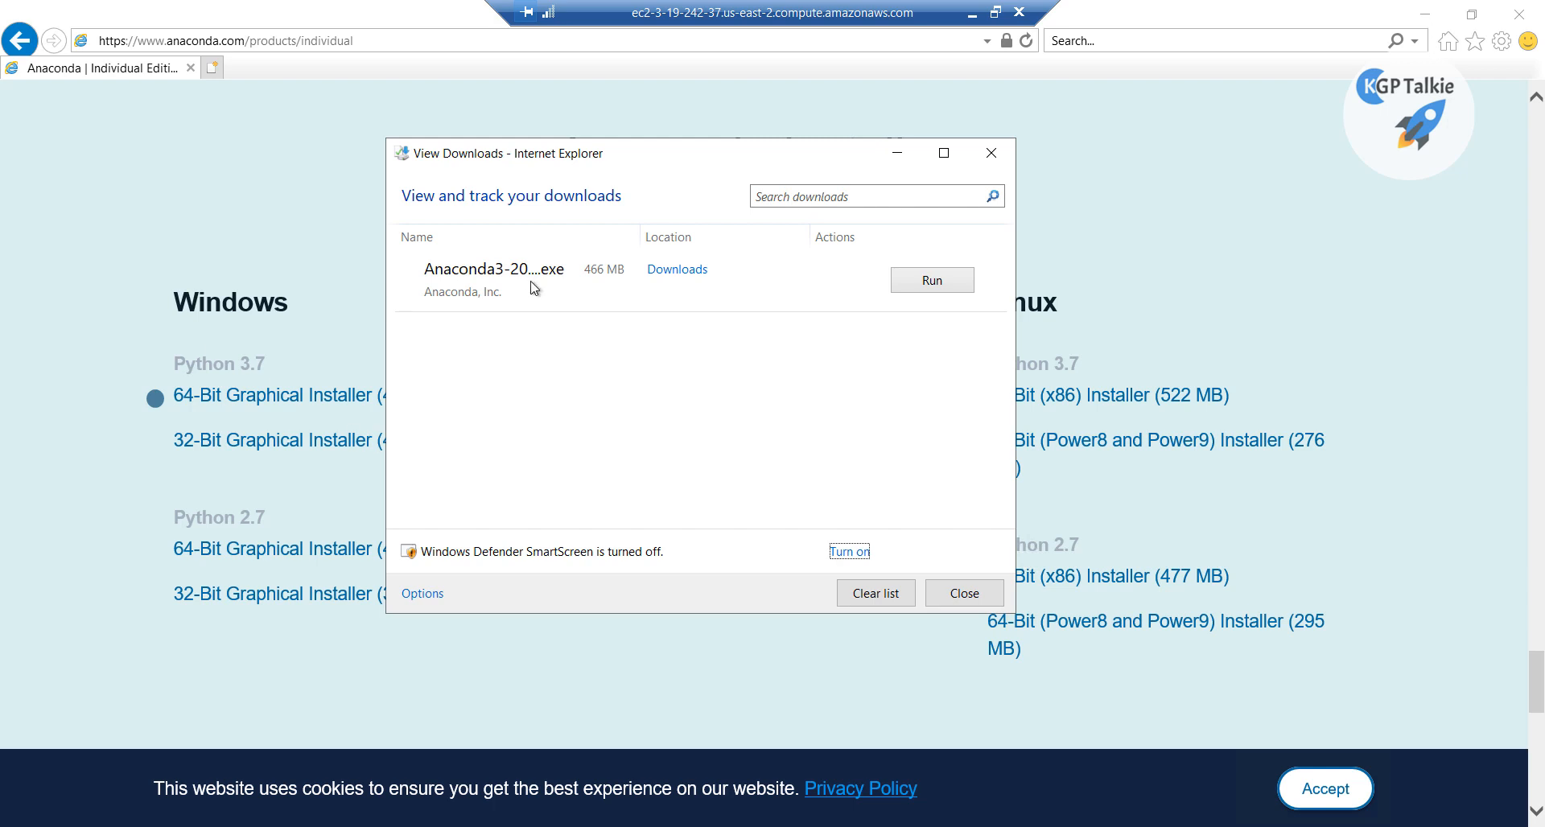
pyautogui.moveTo(674, 280)
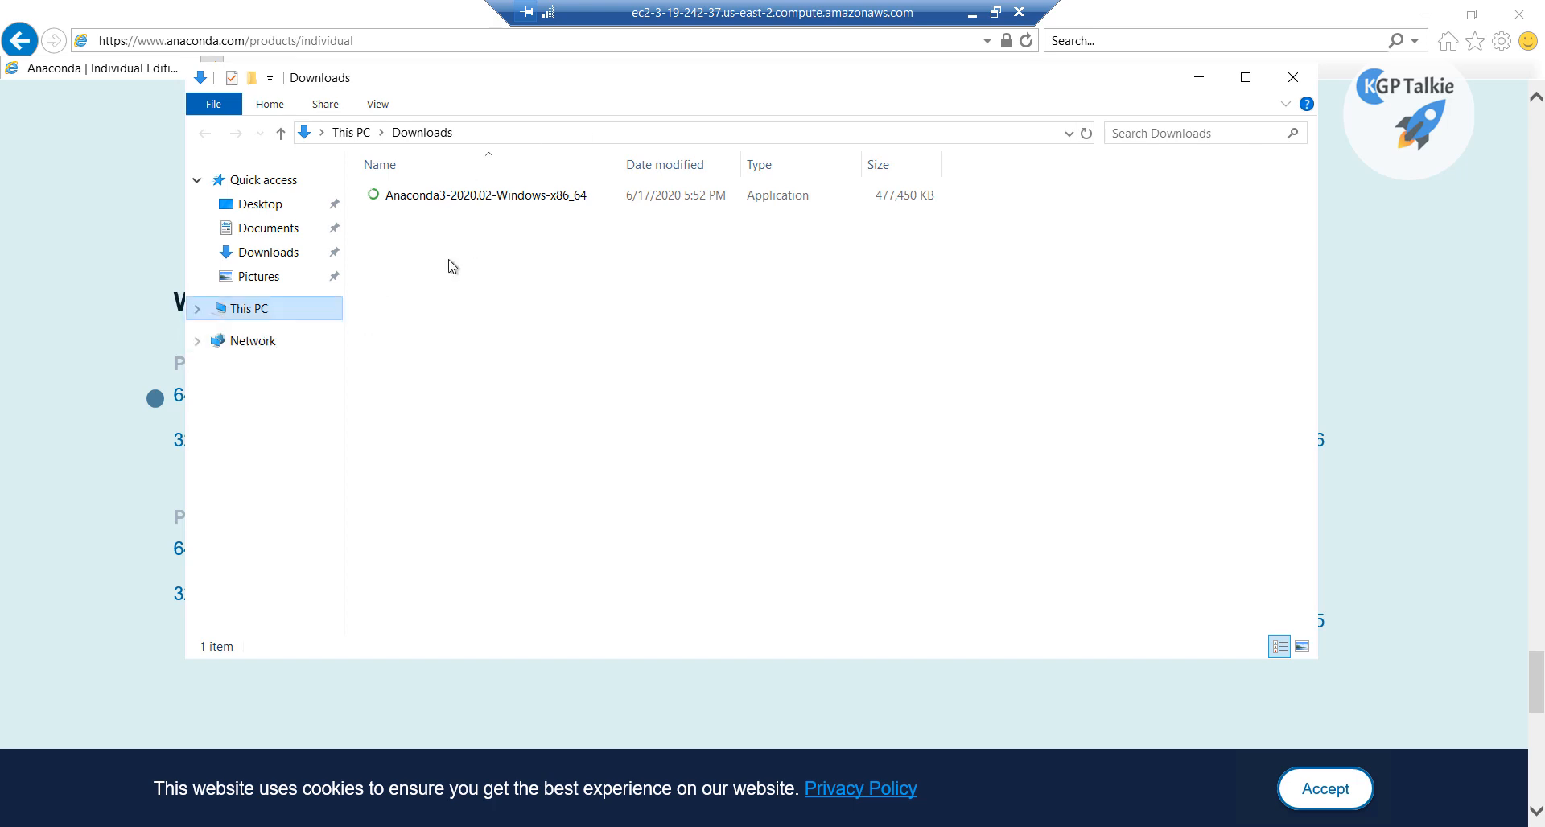
pyautogui.moveTo(483, 194)
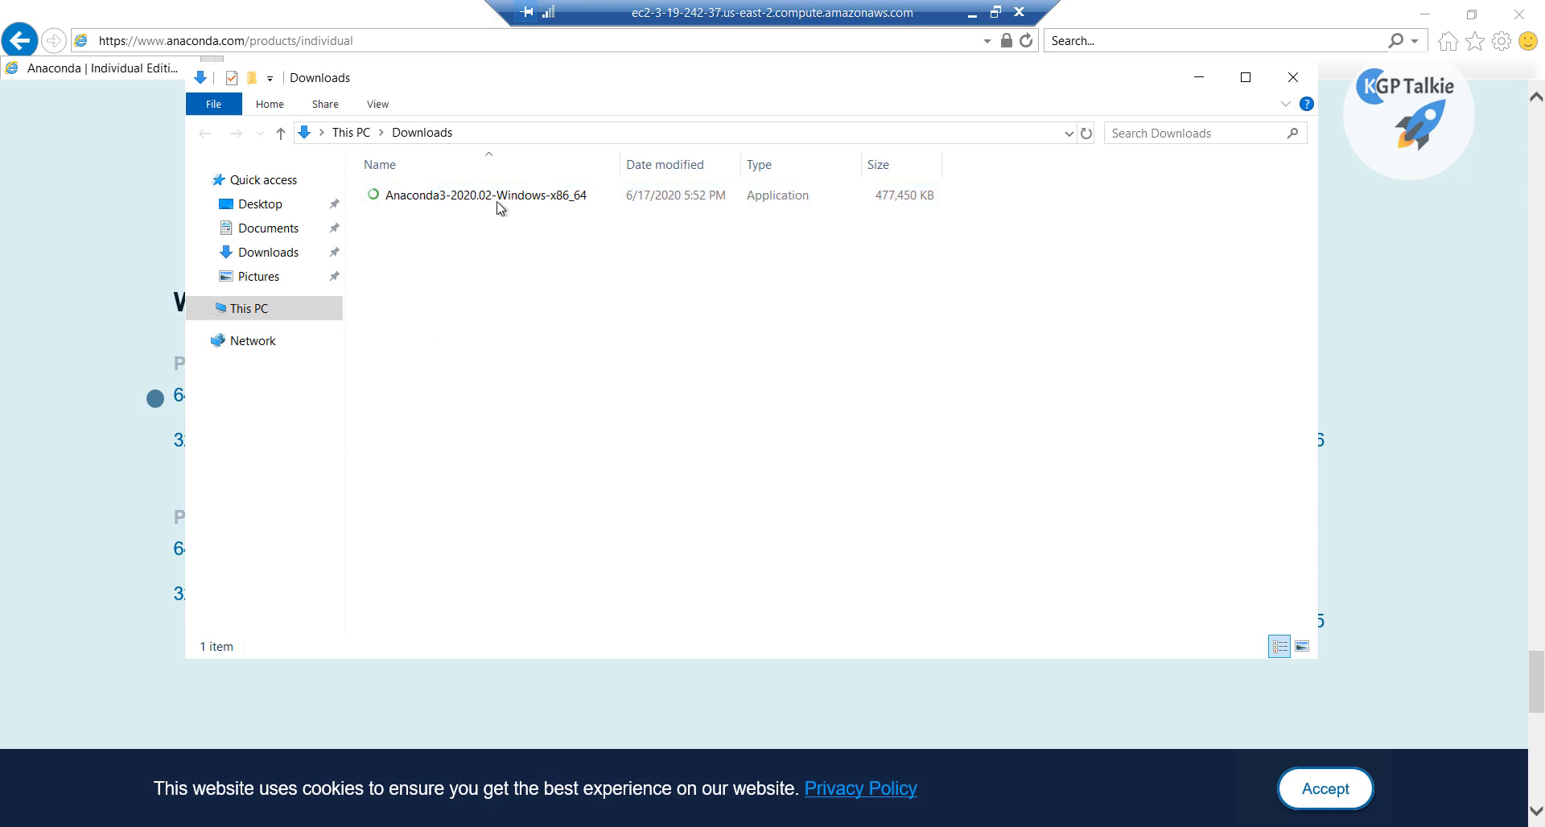
# Launch the Anaconda3-2020.02-Windows-x86_64 installer from the Downloads folder
pyautogui.click(484, 195)
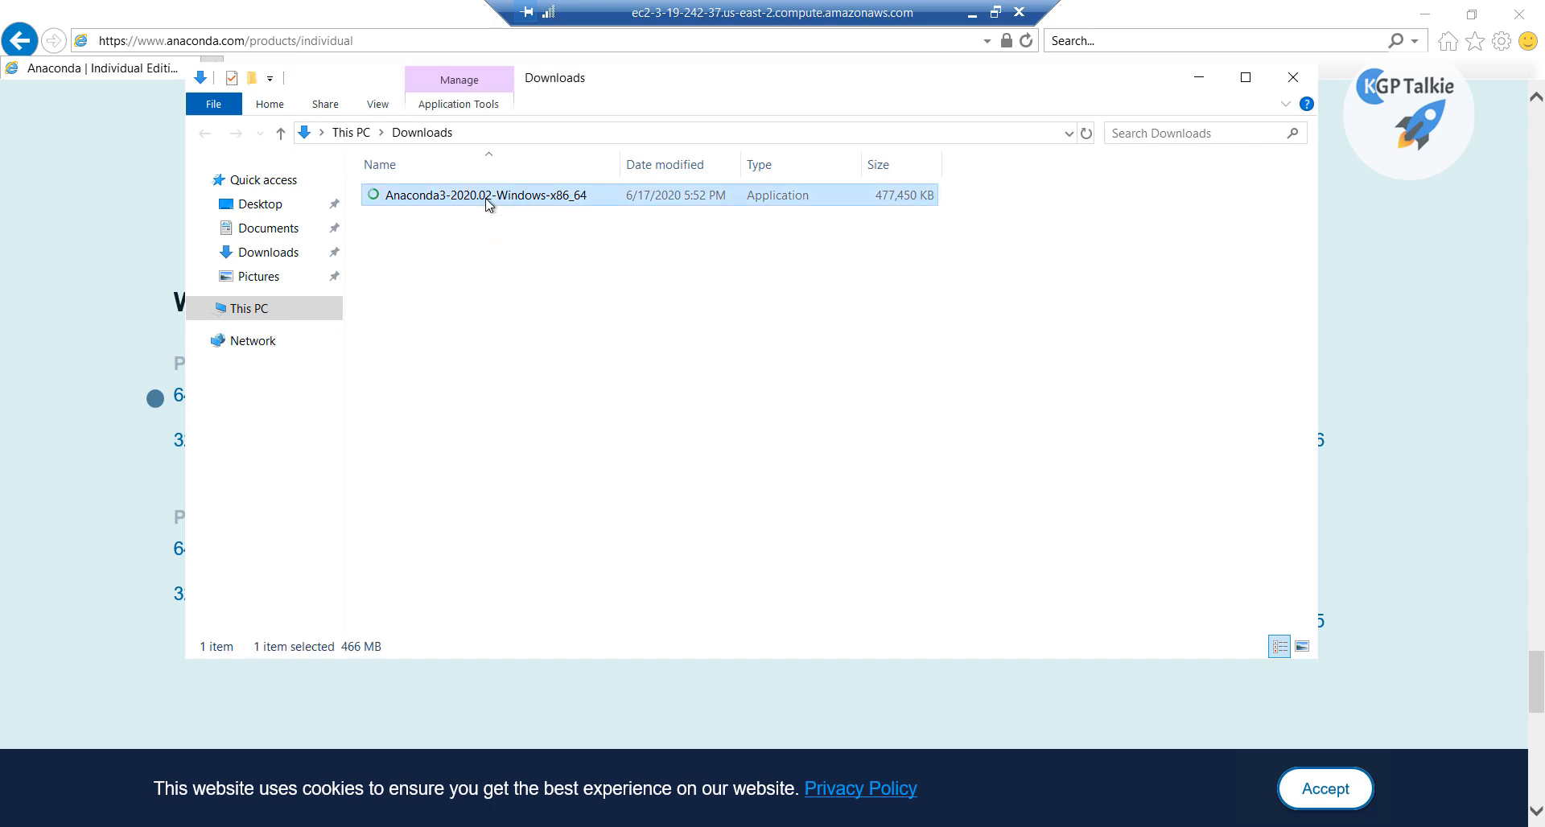
pyautogui.doubleClick(483, 195)
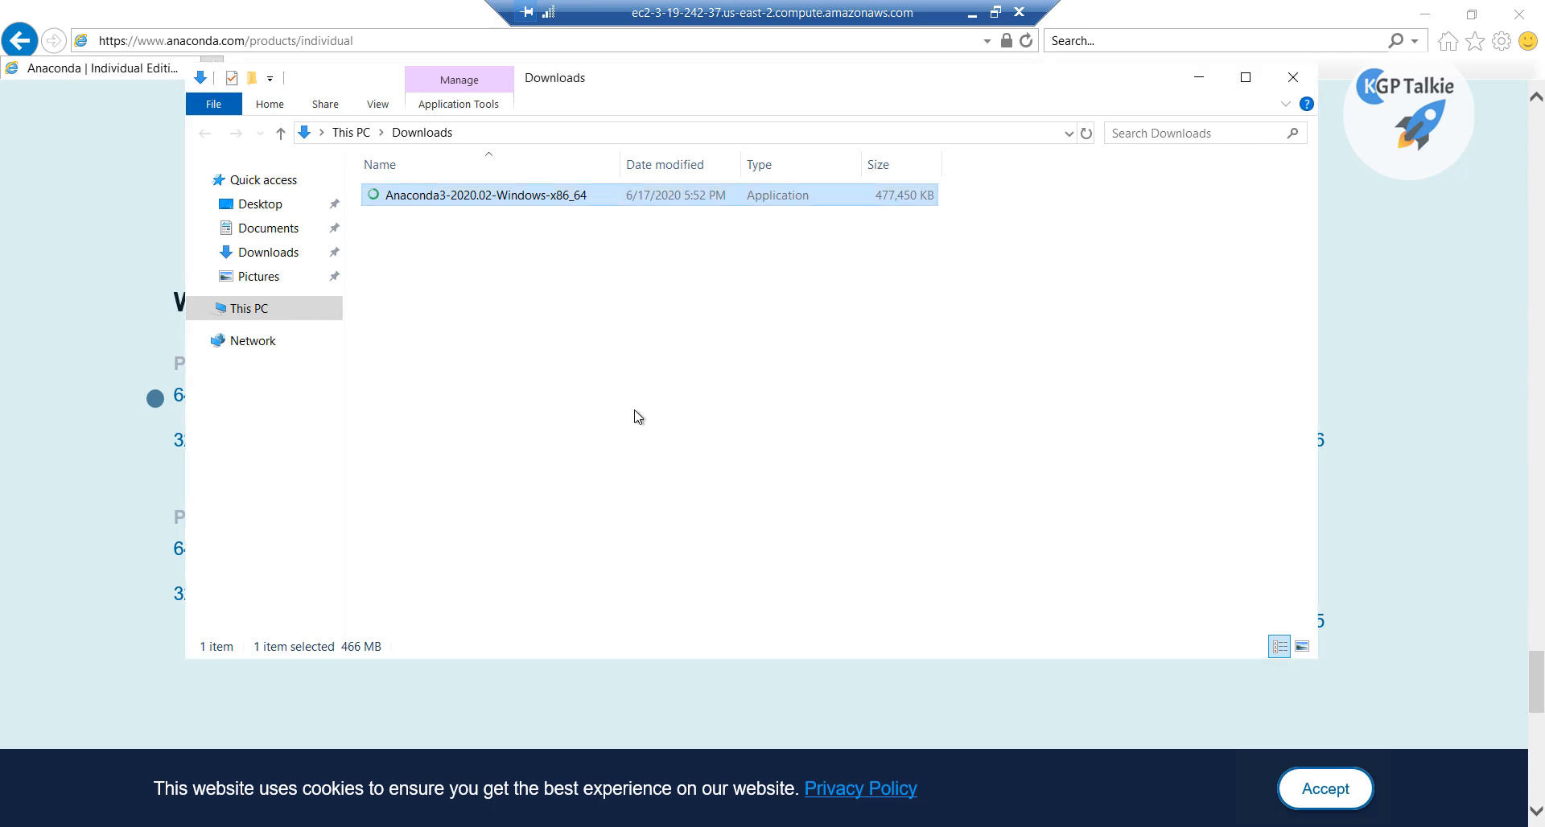
# Choose an All Users install into C:\ProgramData\Anaconda3 and enable adding Anaconda3 to the system PATH
pyautogui.doubleClick(484, 194)
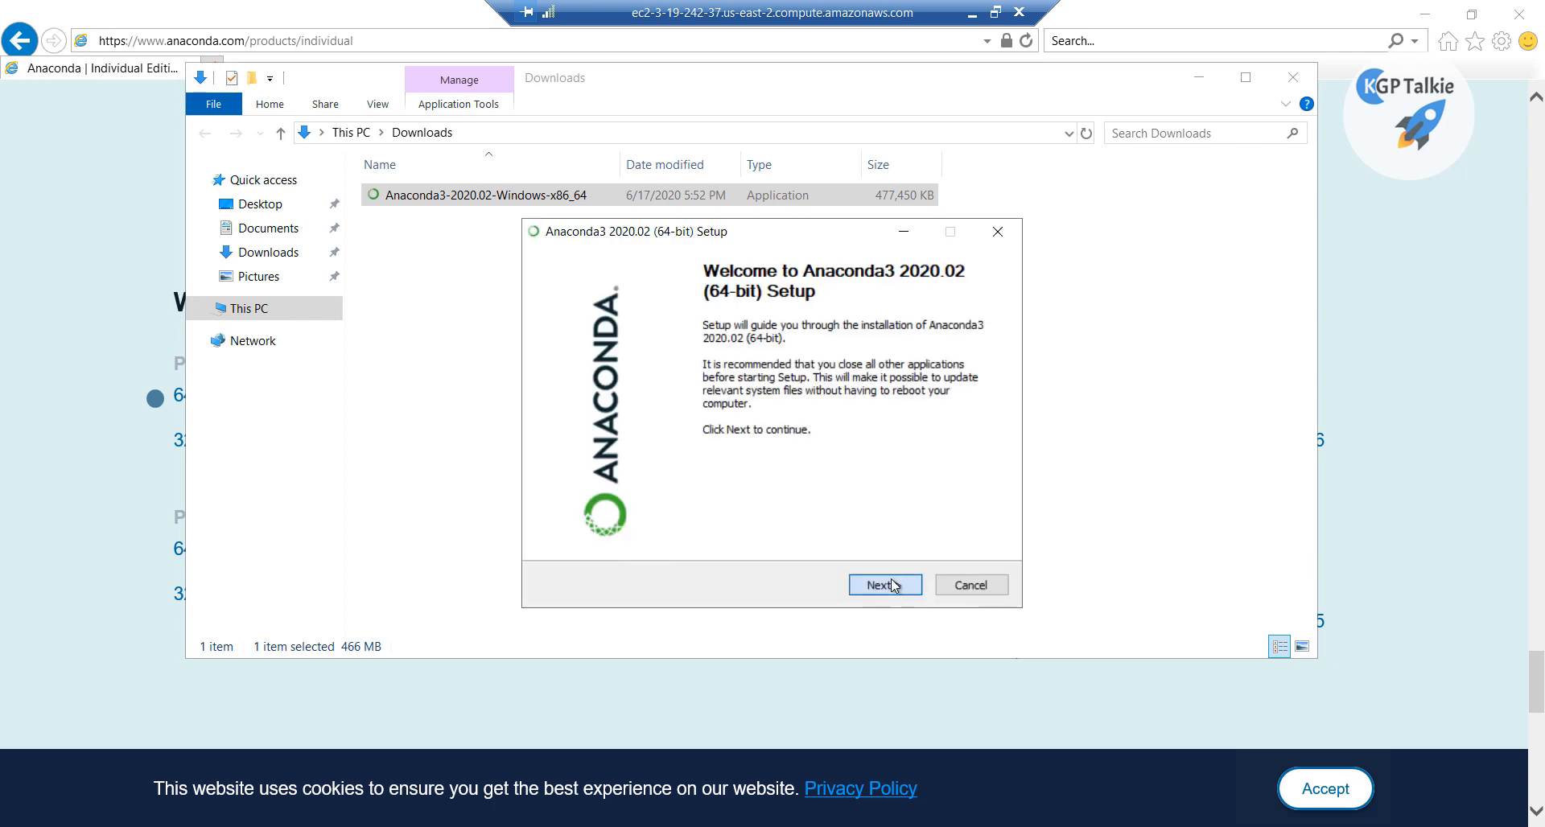
pyautogui.click(883, 584)
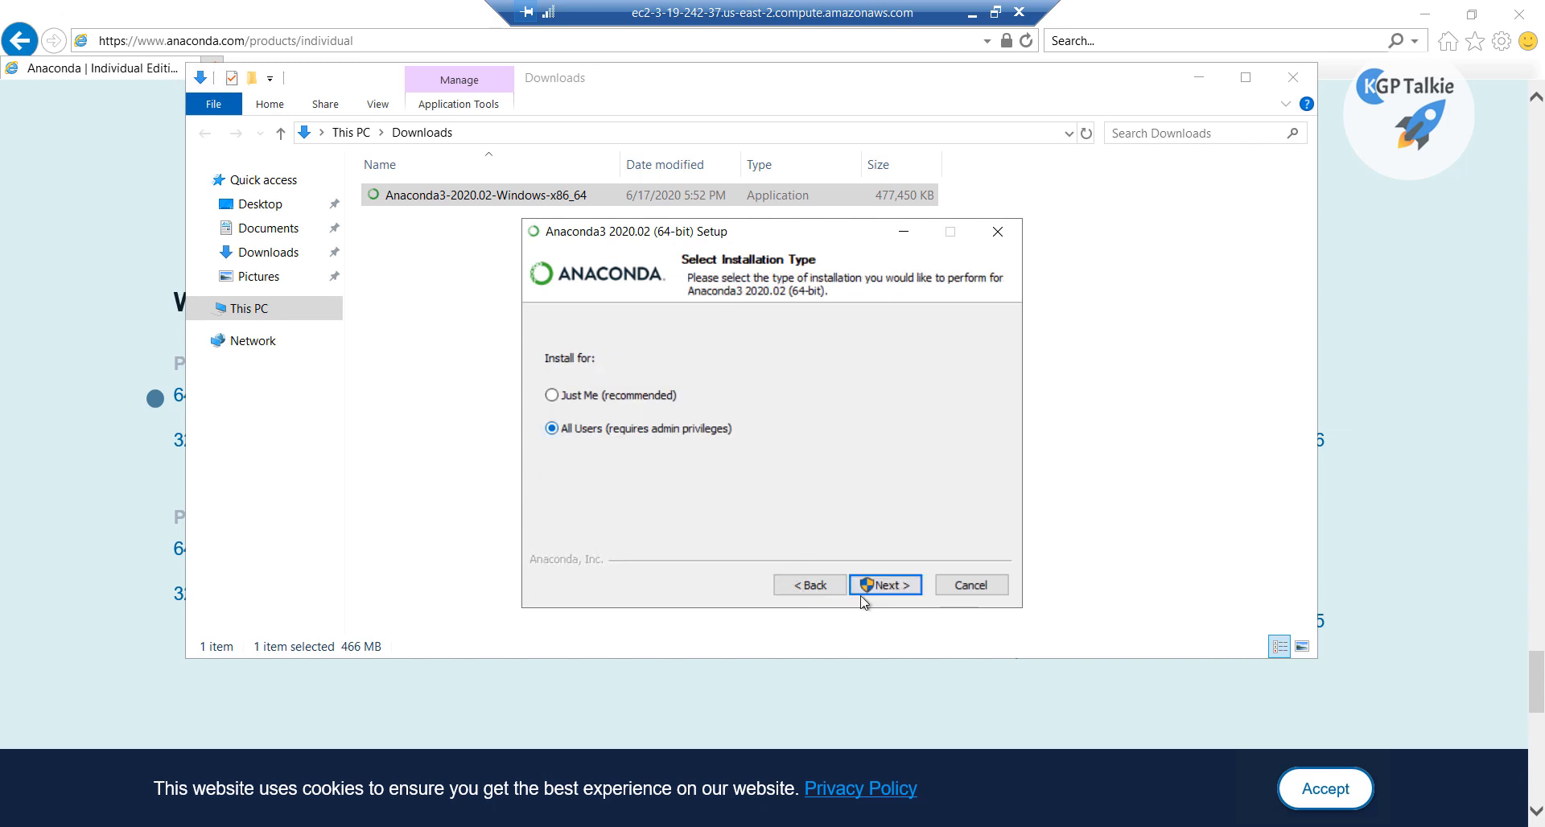
pyautogui.click(884, 584)
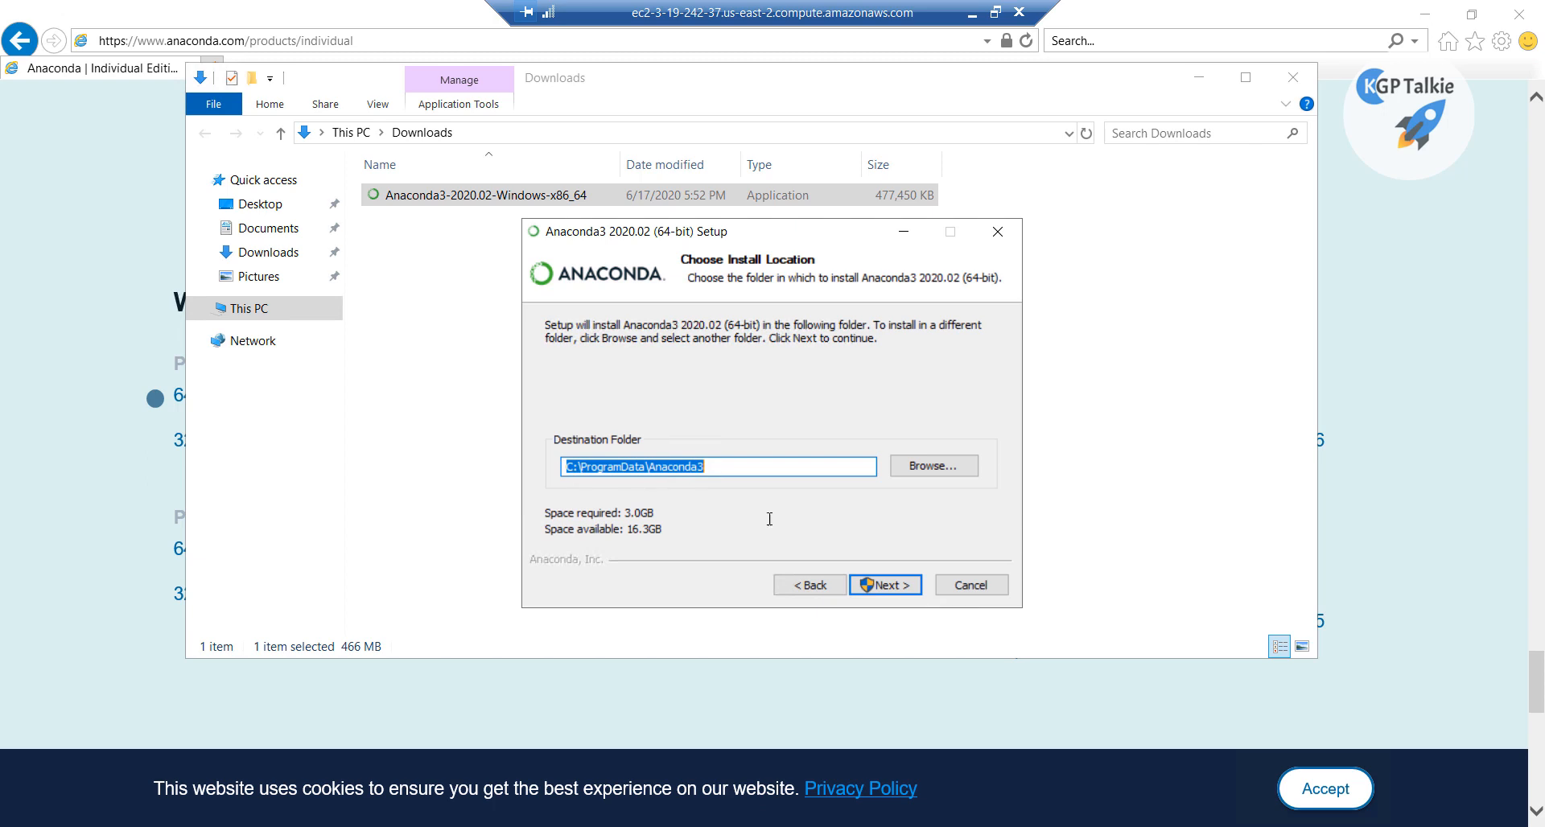
pyautogui.click(884, 584)
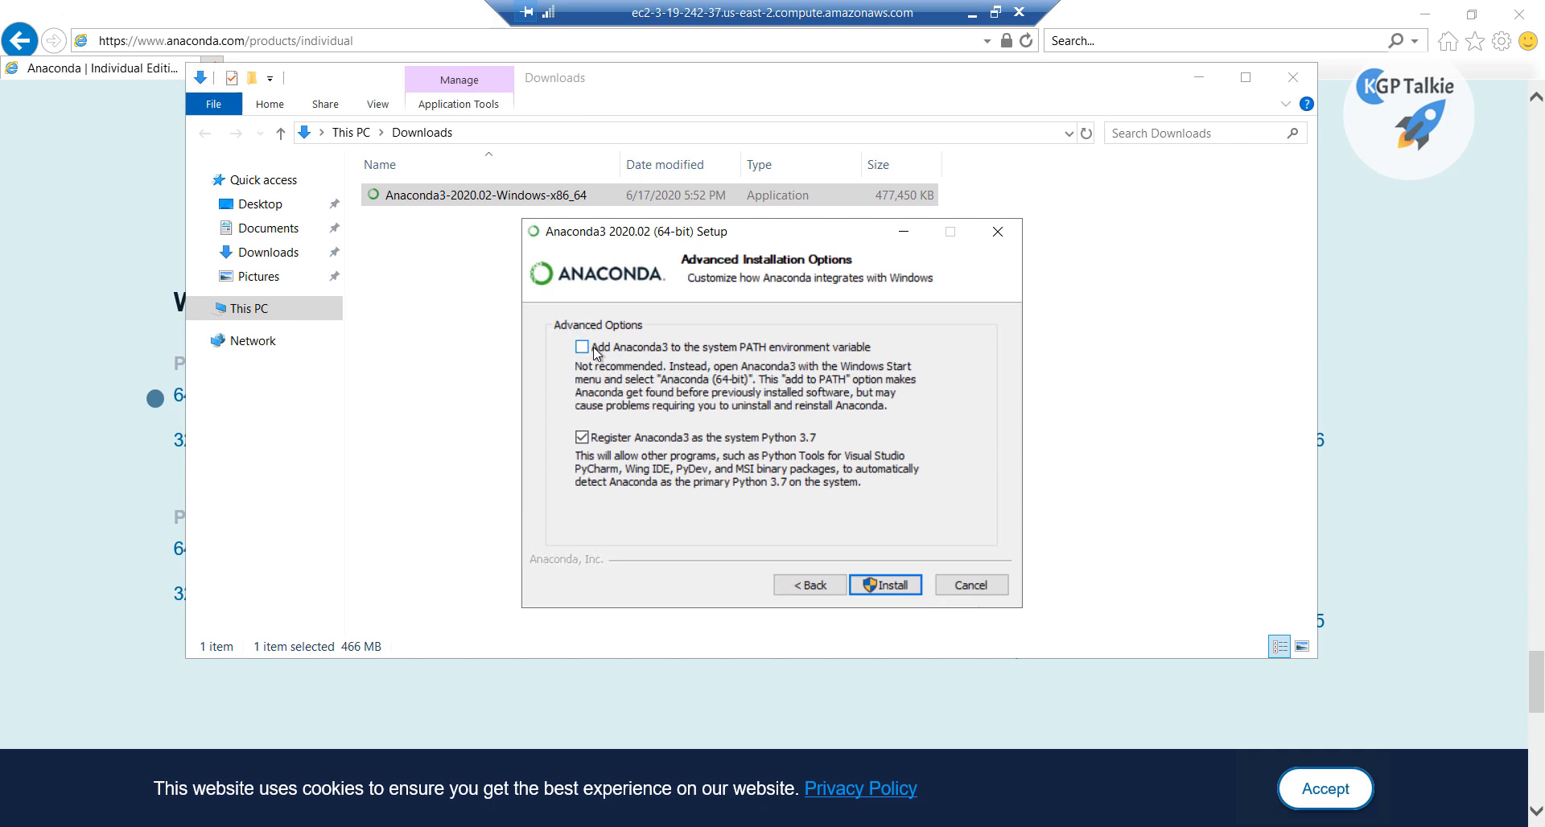
pyautogui.click(583, 347)
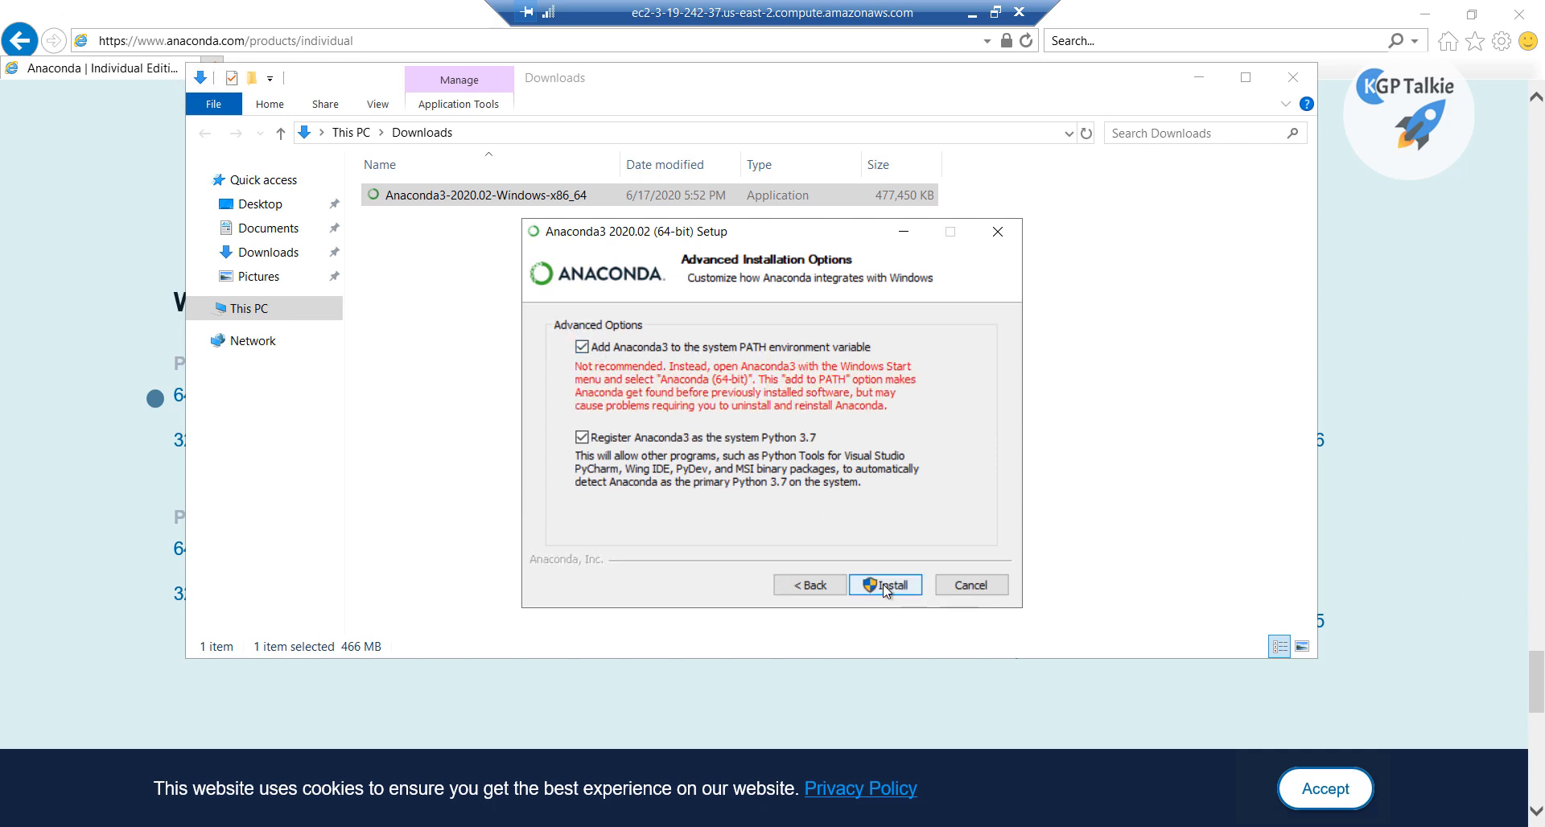
# Start the Anaconda3 2020.02 installation and let it run to Completed
pyautogui.click(884, 584)
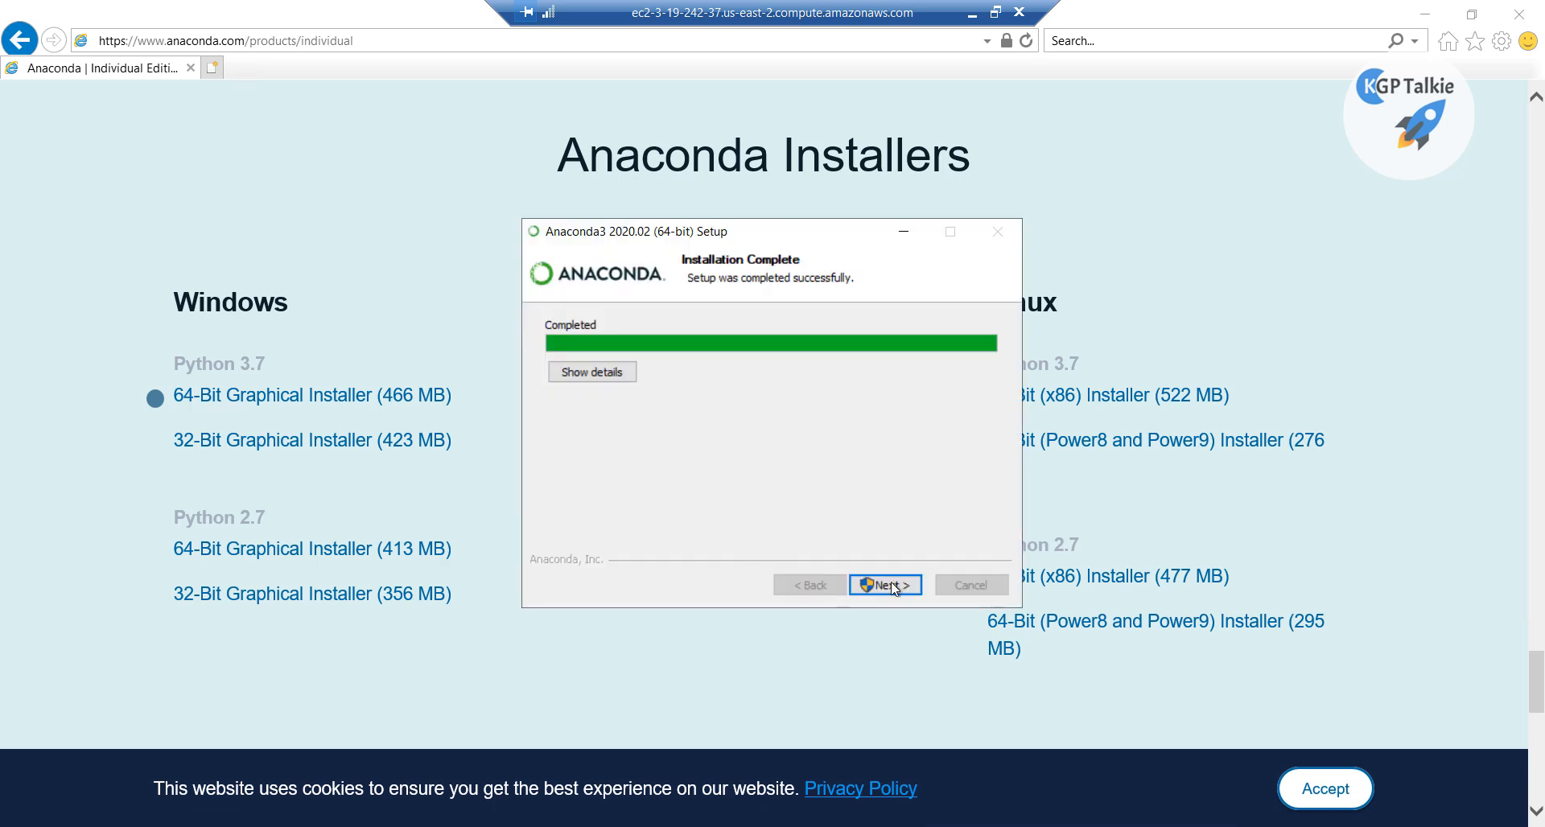
# Pass the PyCharm page, untick Learn More About Anaconda, and close the wizard
pyautogui.click(882, 584)
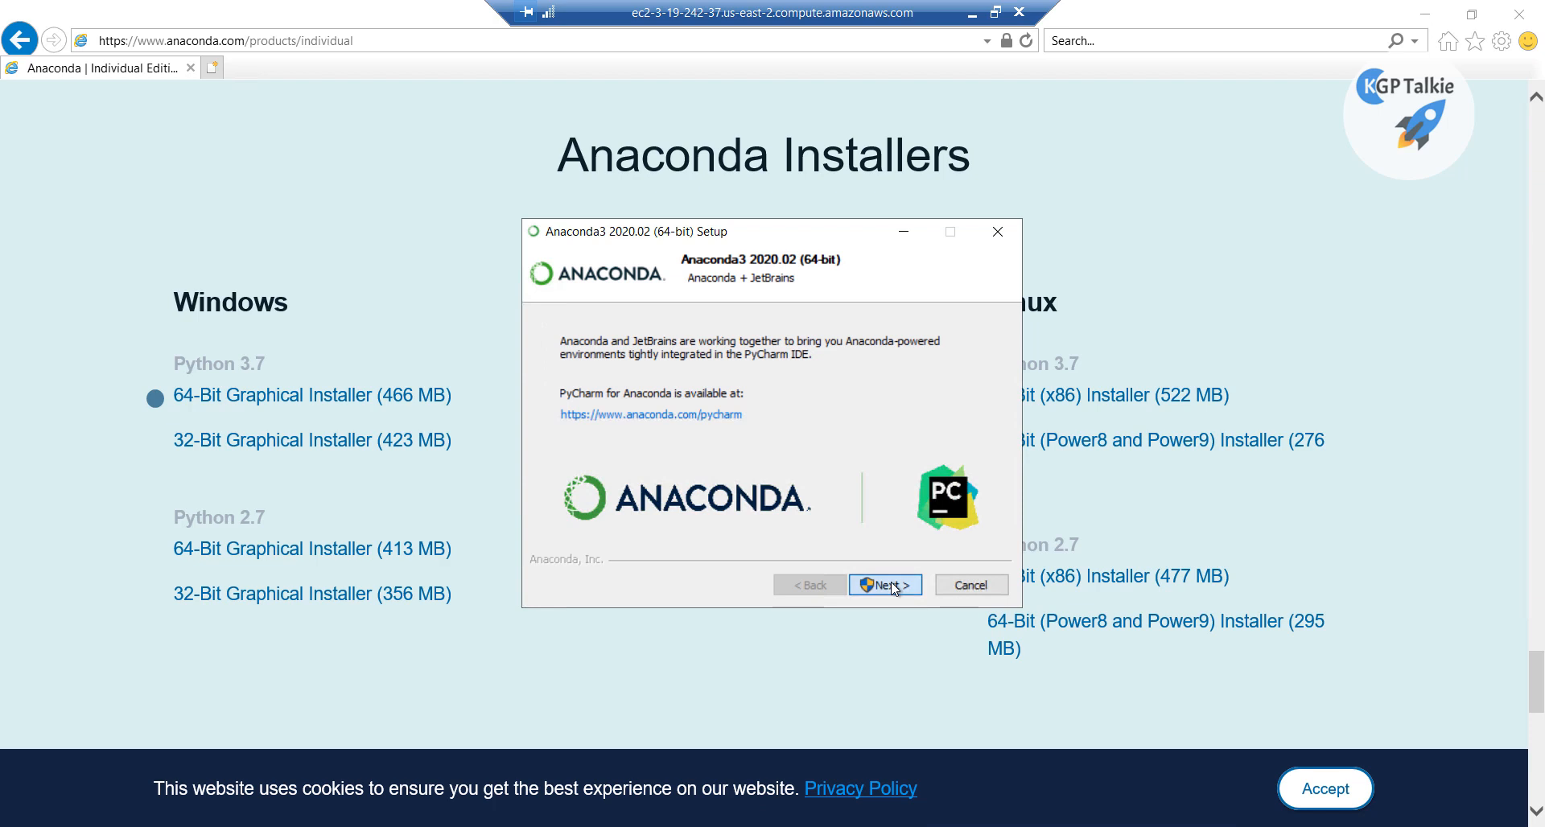
pyautogui.click(883, 584)
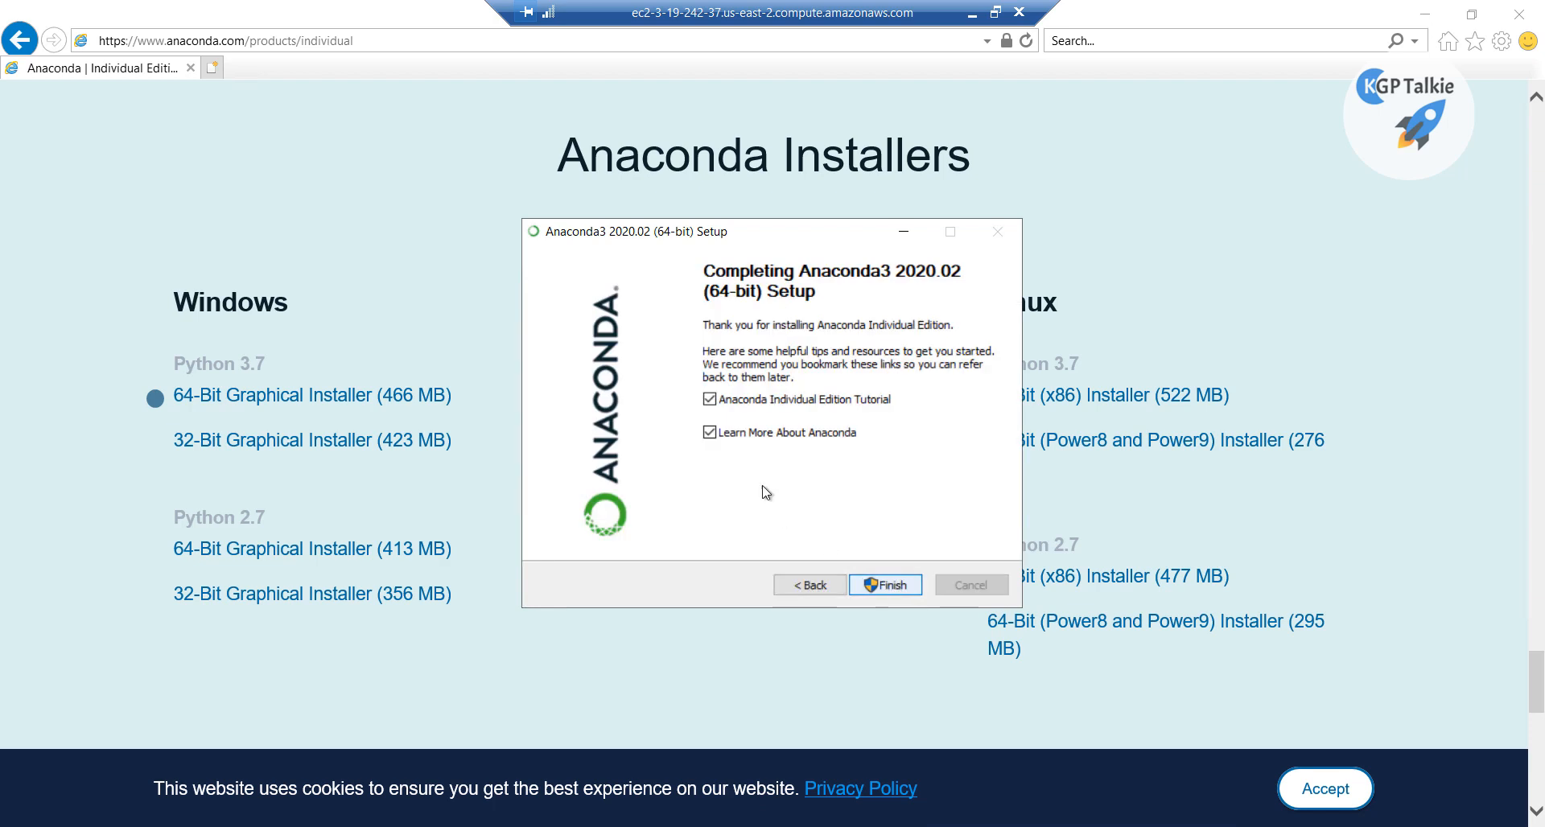
pyautogui.click(708, 432)
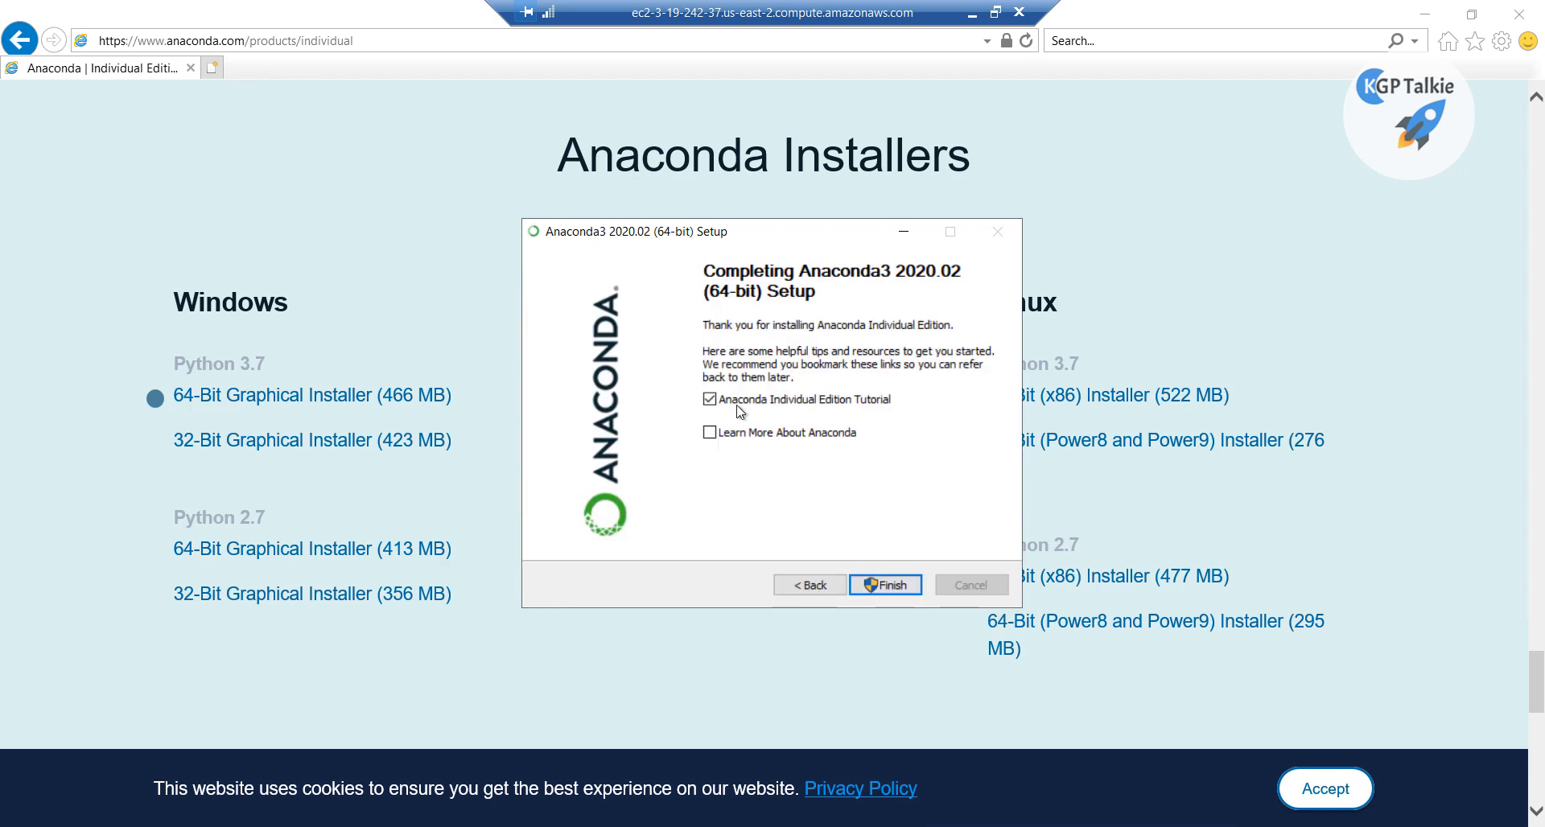
pyautogui.click(884, 585)
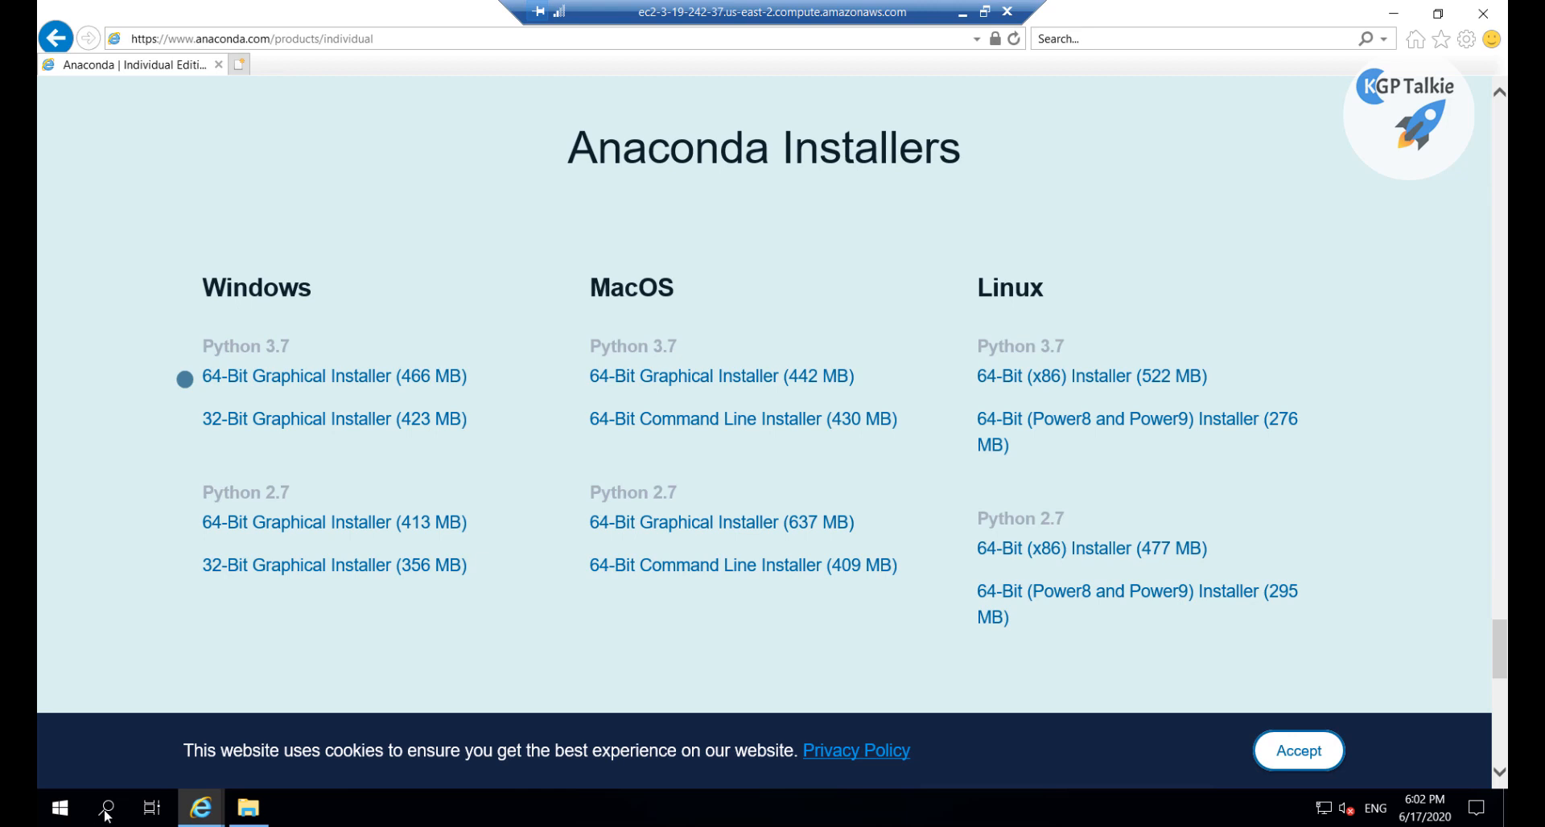
# Search Windows for 'anaconda' and open Anaconda Prompt (Anaconda3) from Best match
pyautogui.click(105, 807)
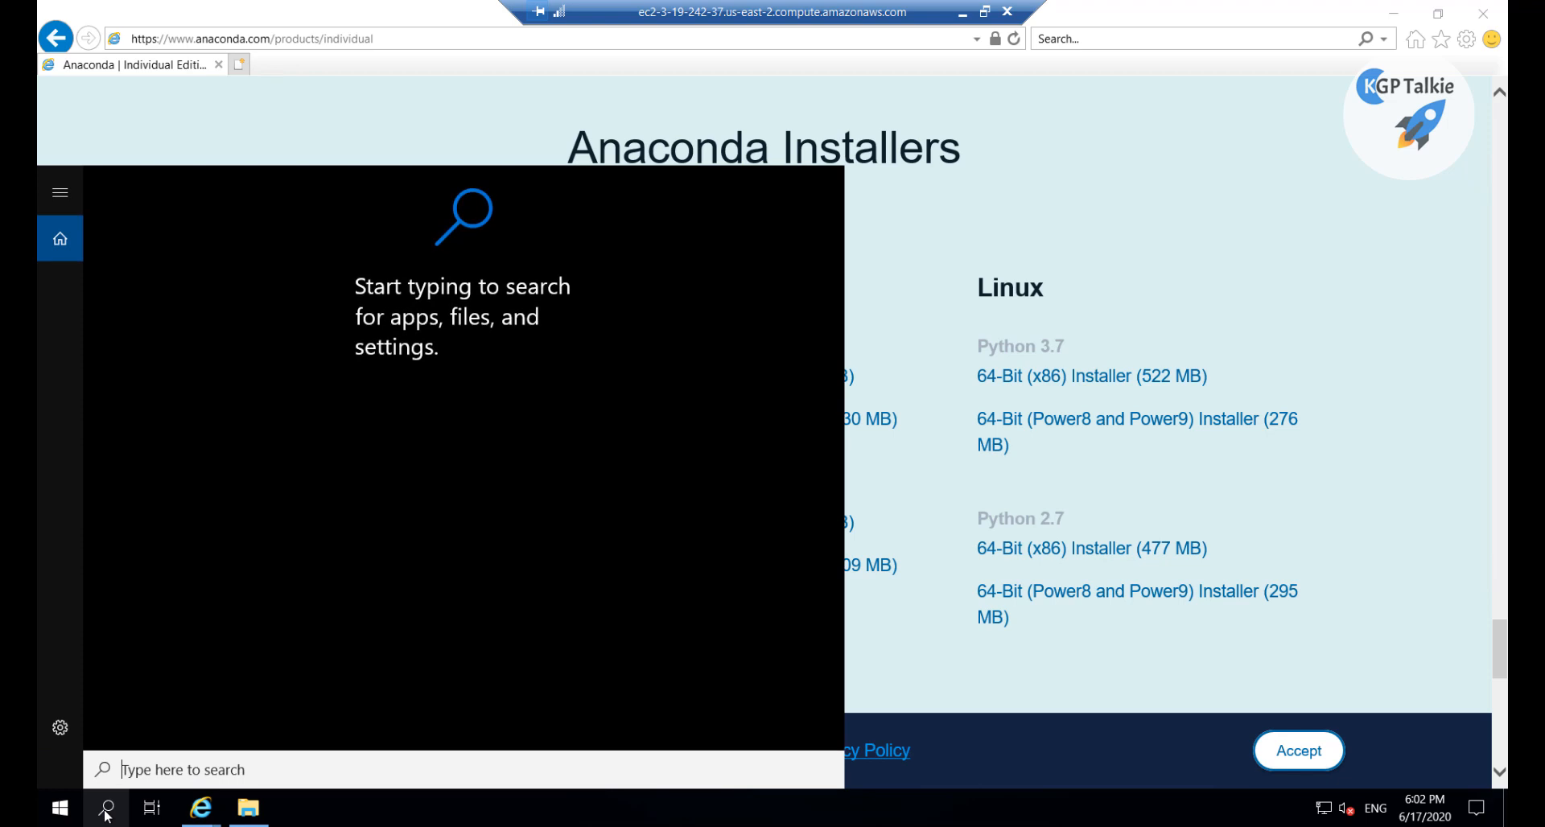
pyautogui.write('anac')
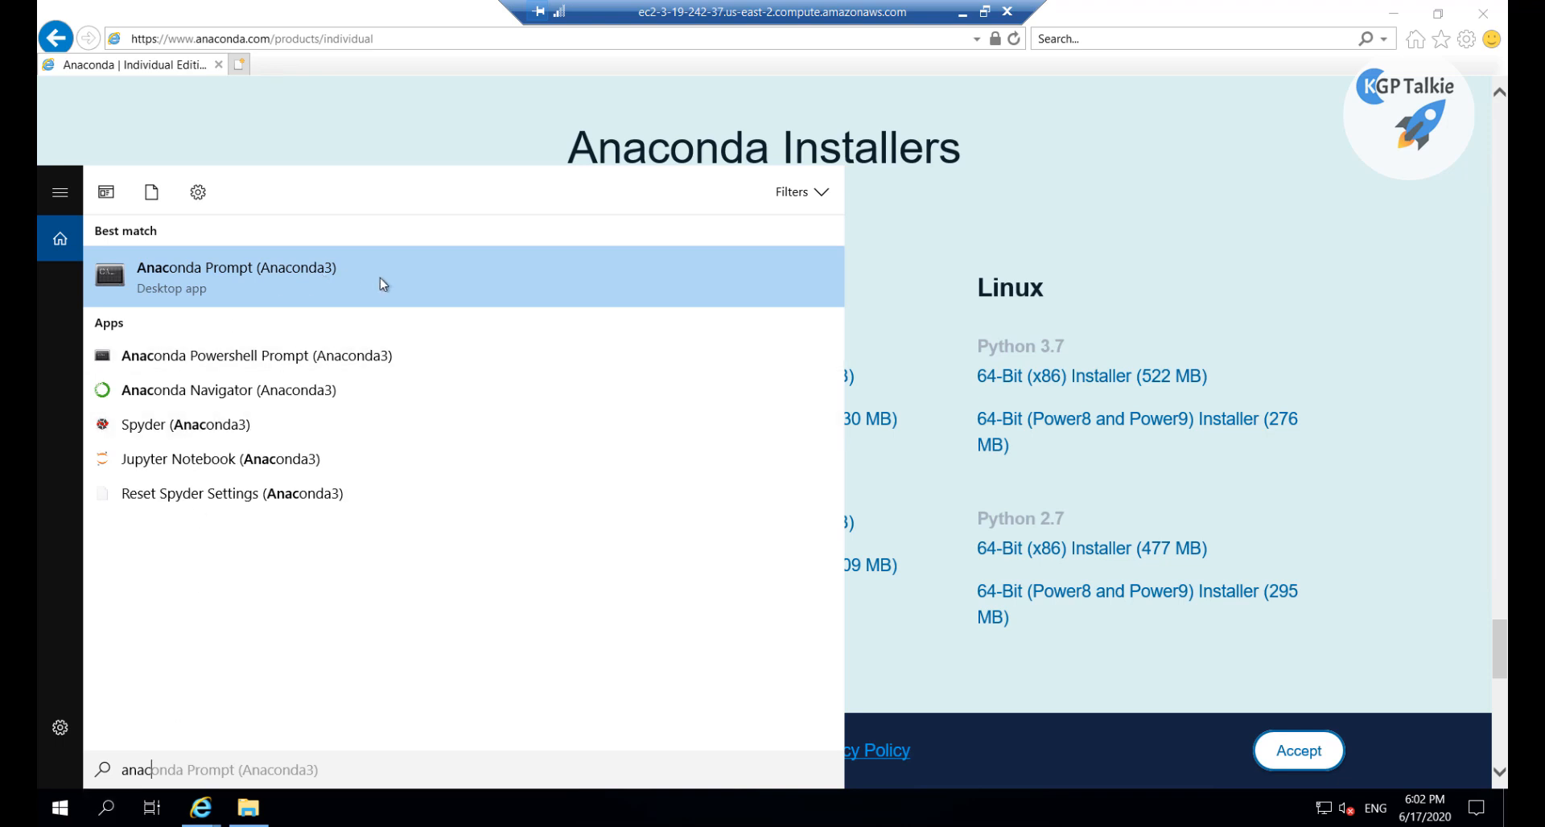
pyautogui.moveTo(206, 306)
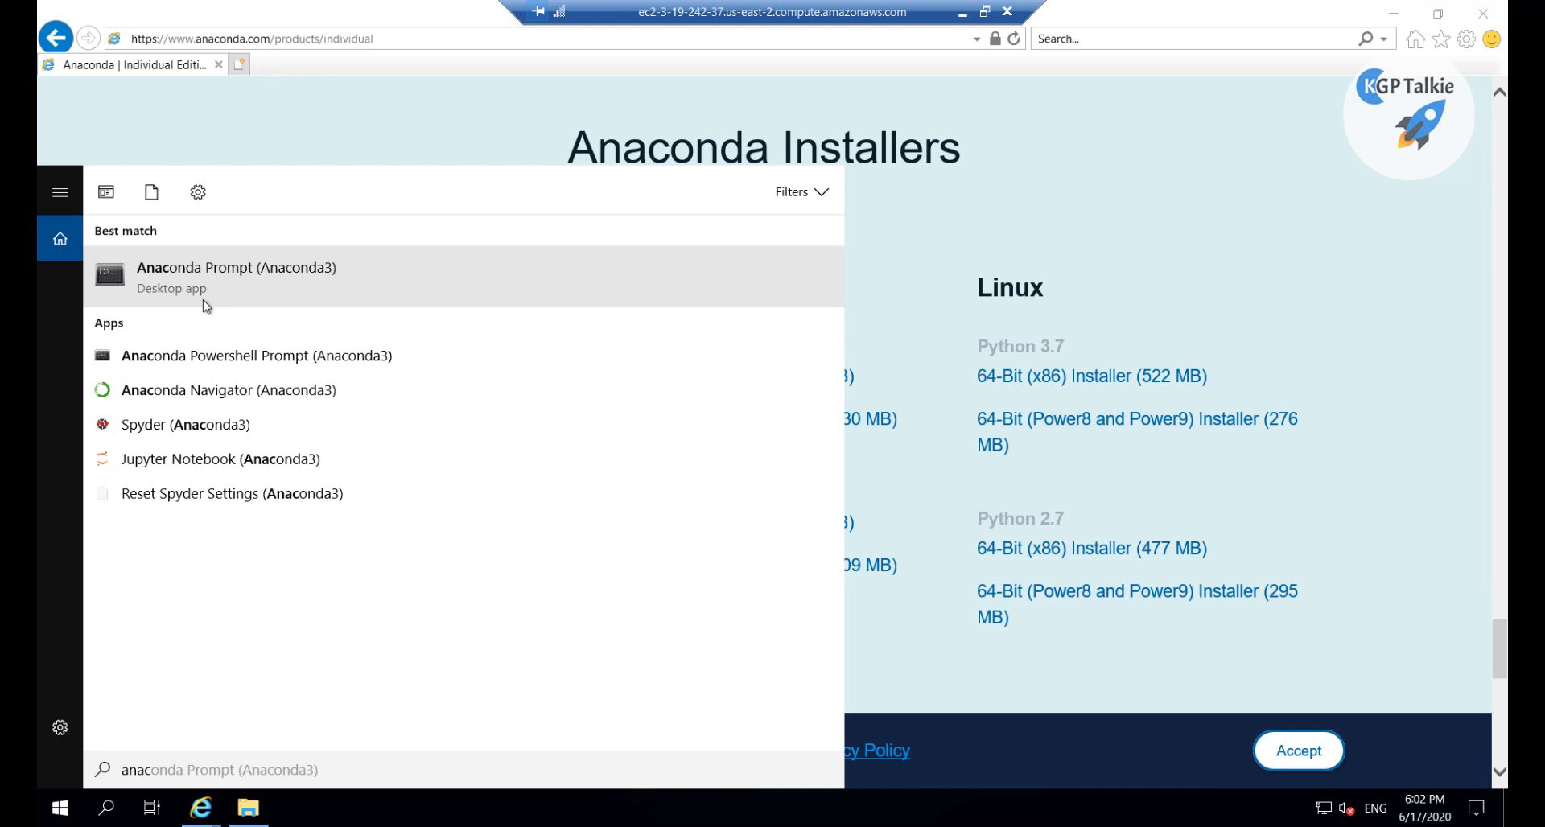
pyautogui.click(237, 277)
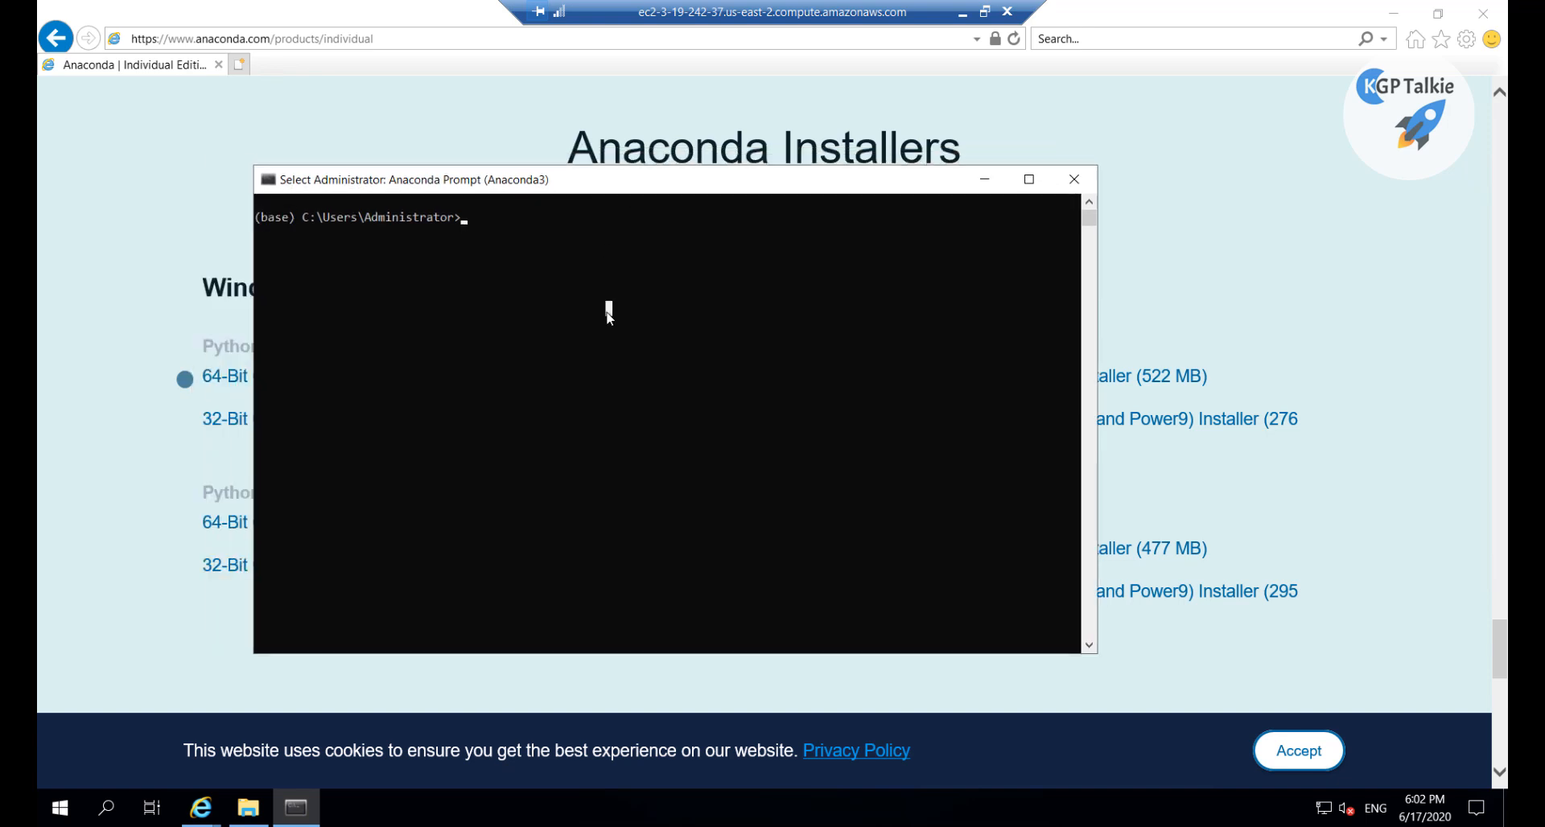
# Run conda and pip in Anaconda Prompt to display their help, then enter python
pyautogui.write('conda')
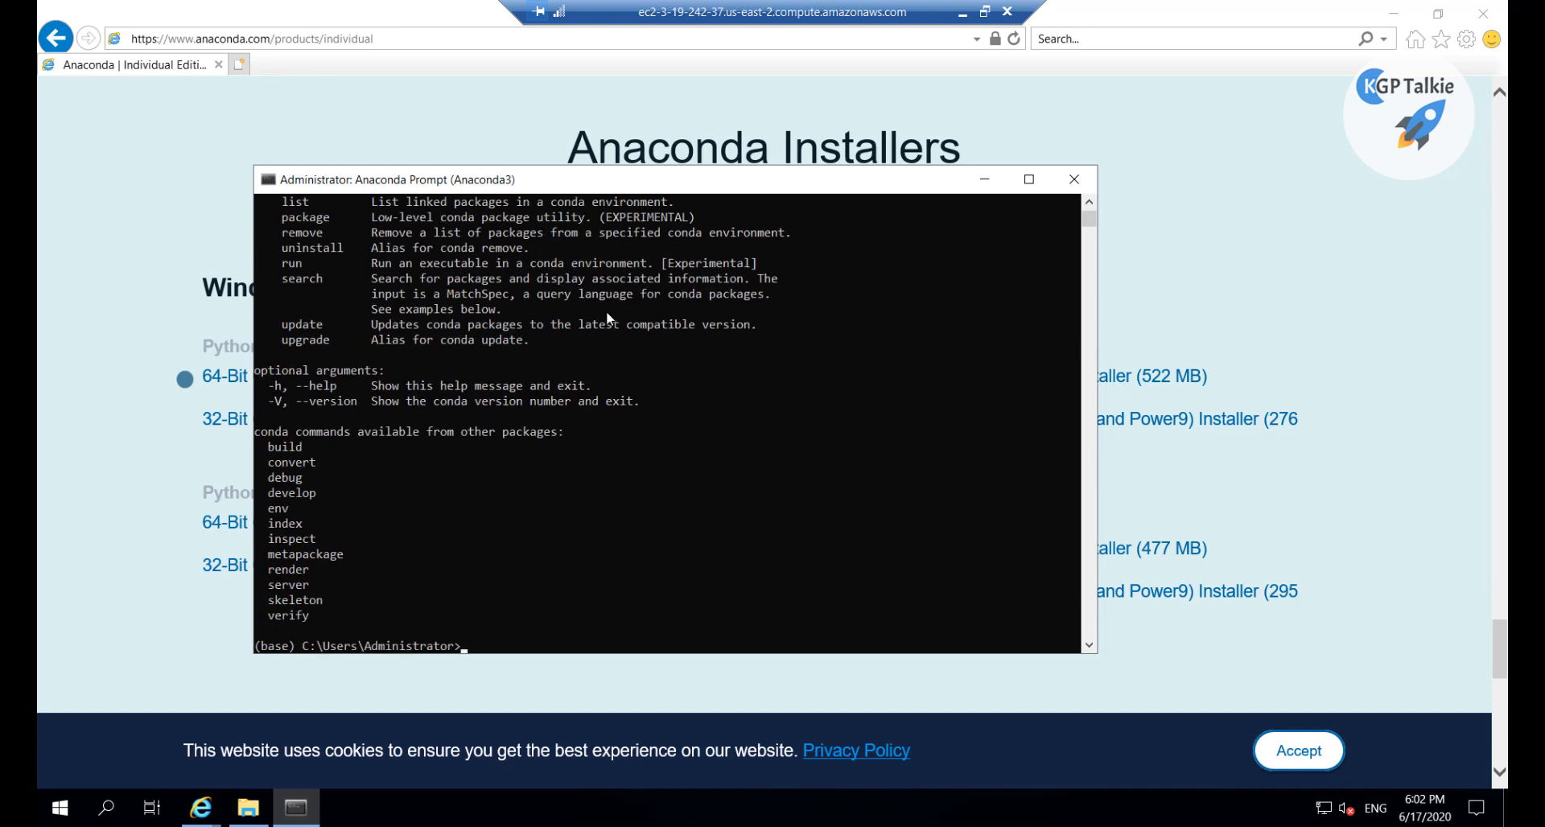
pyautogui.write('pip')
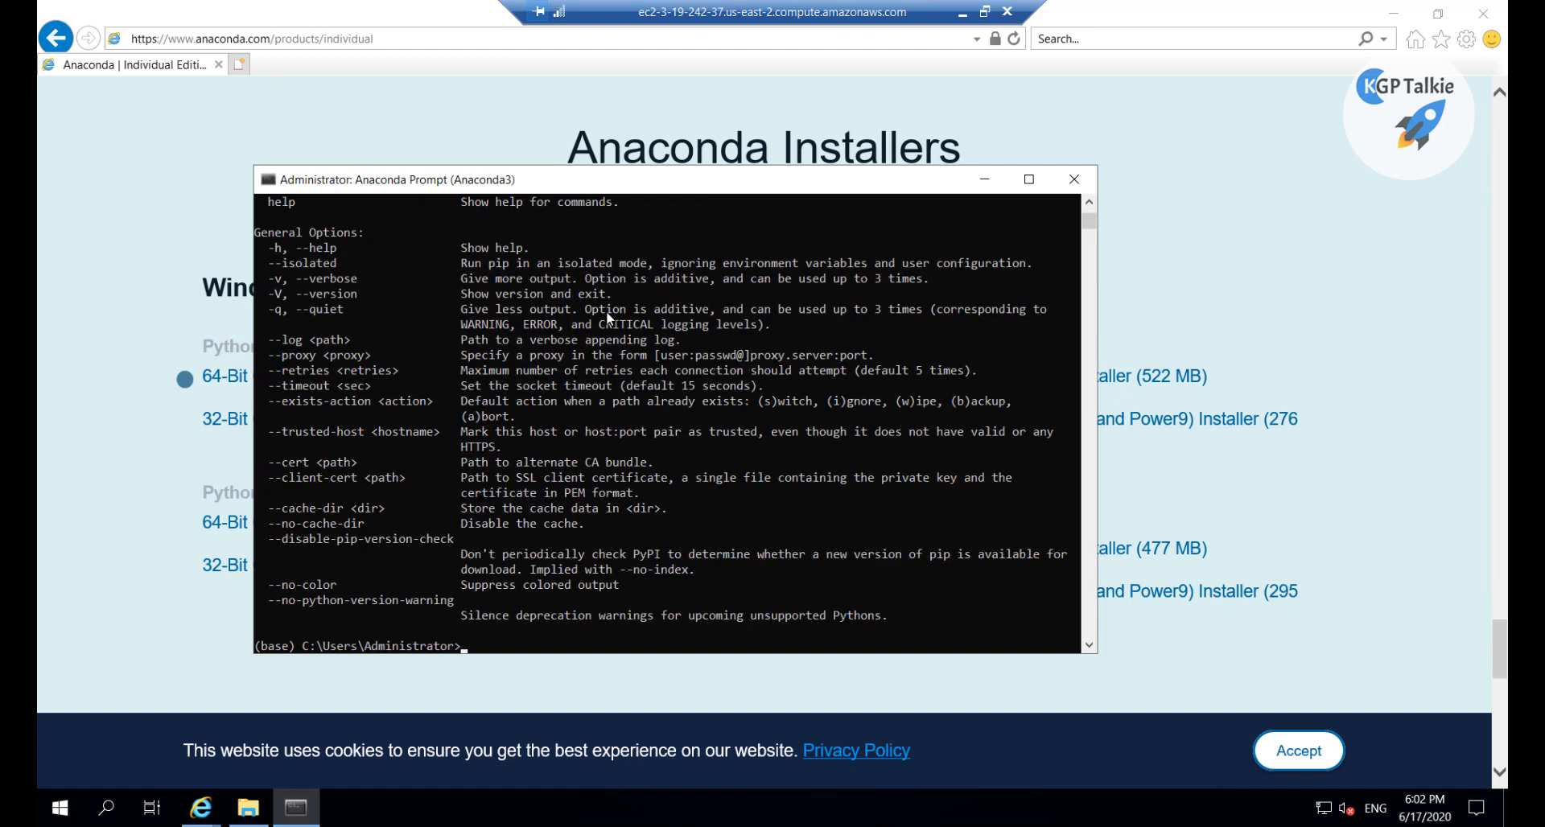
pyautogui.moveTo(517, 676)
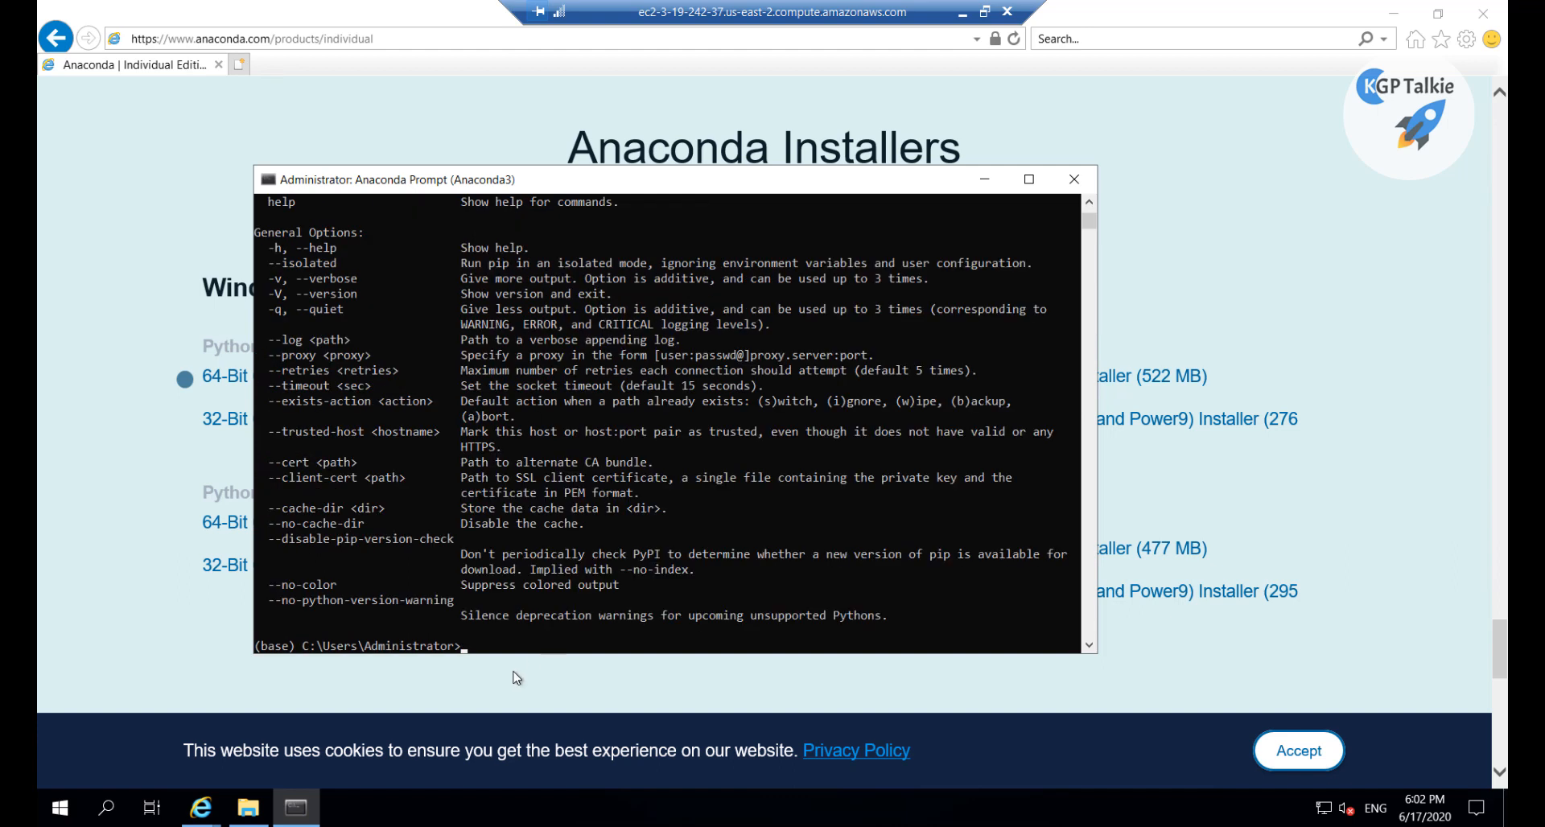
pyautogui.moveTo(611, 442)
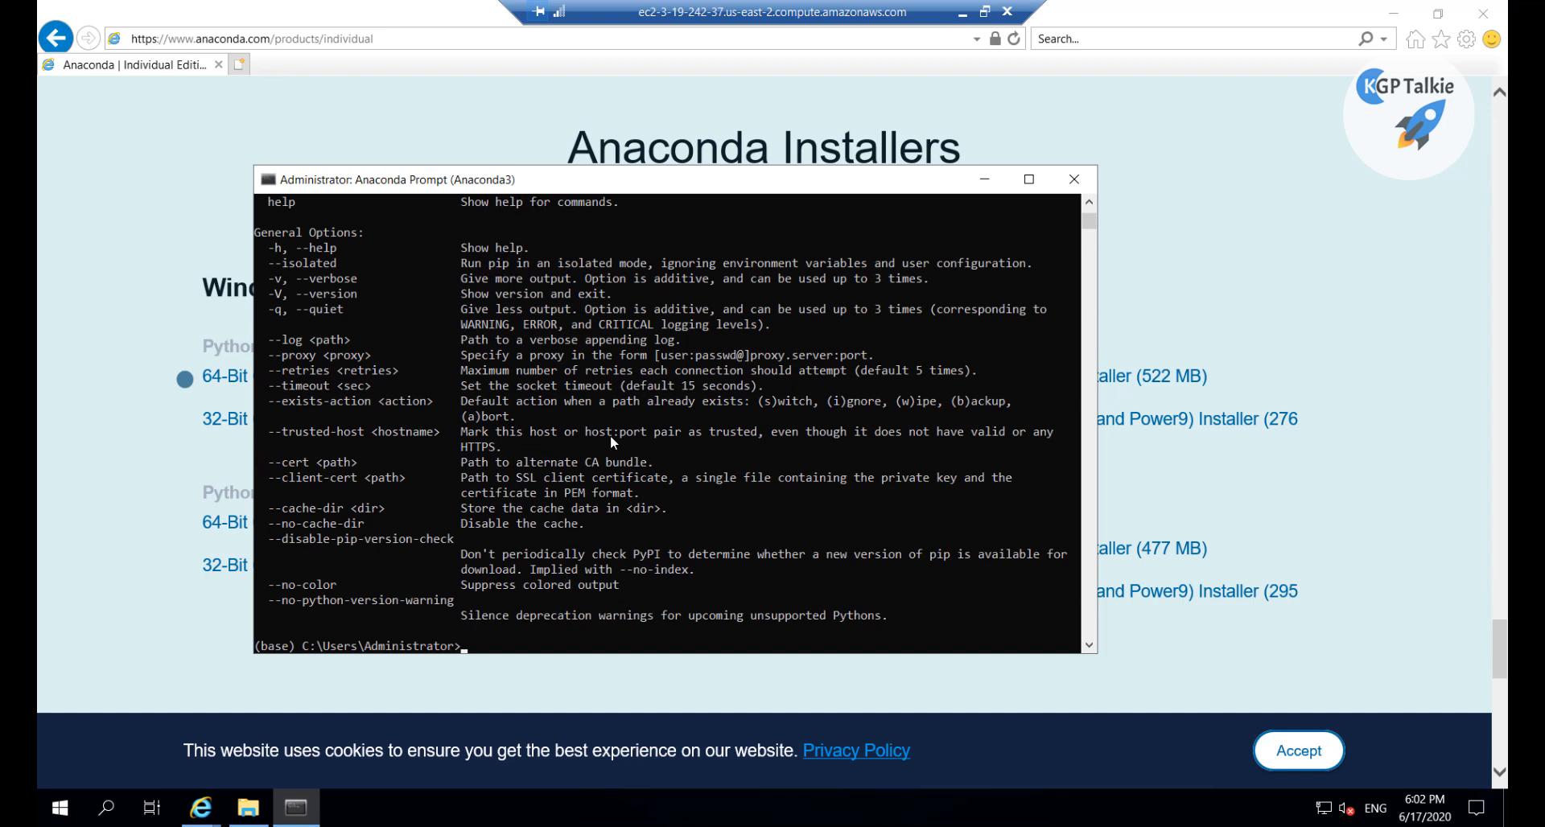
pyautogui.write('python')
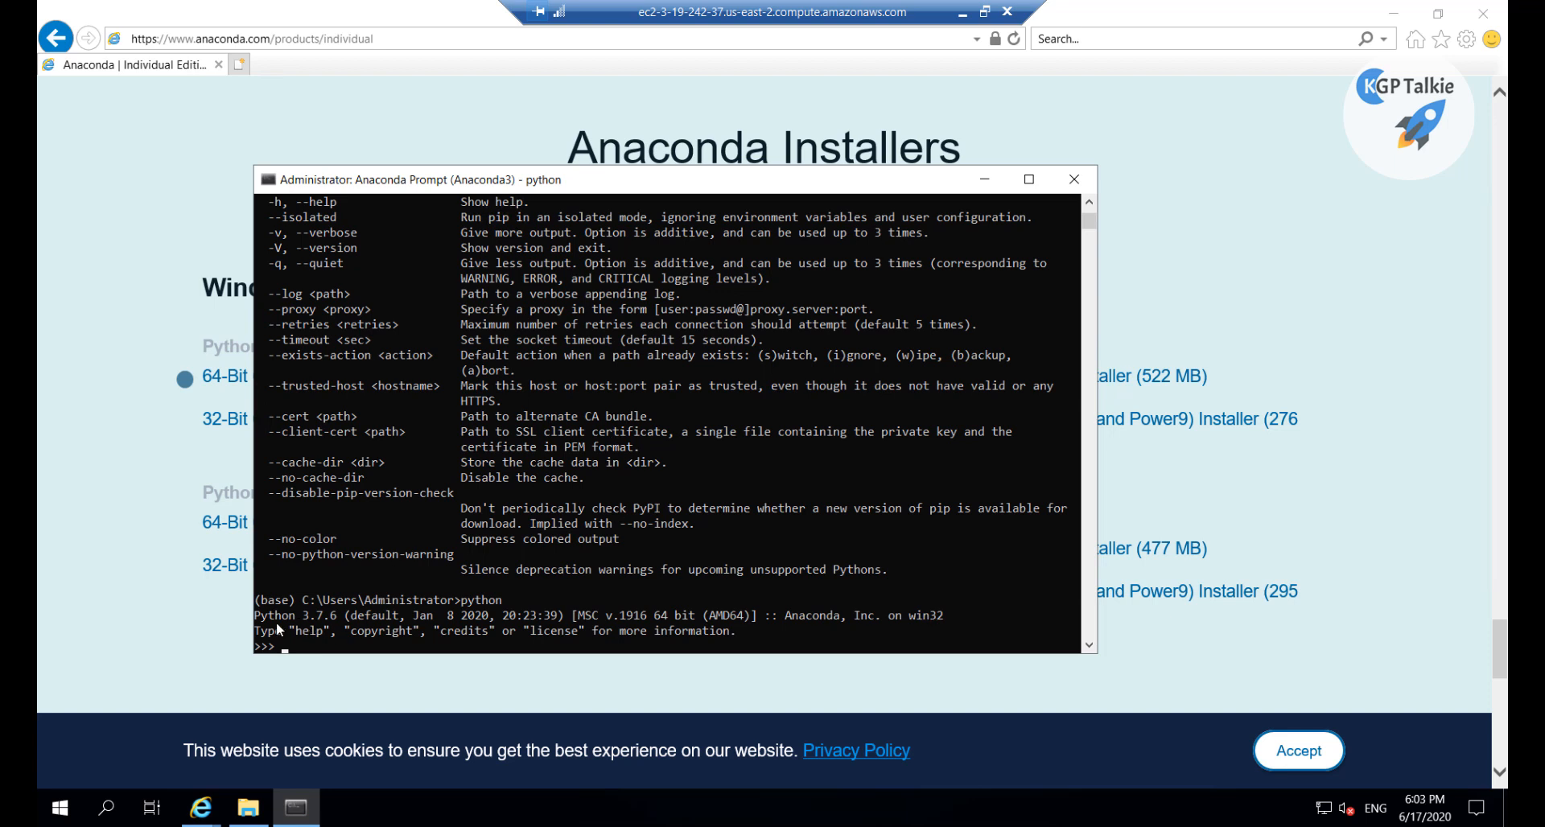
pyautogui.moveTo(310, 621)
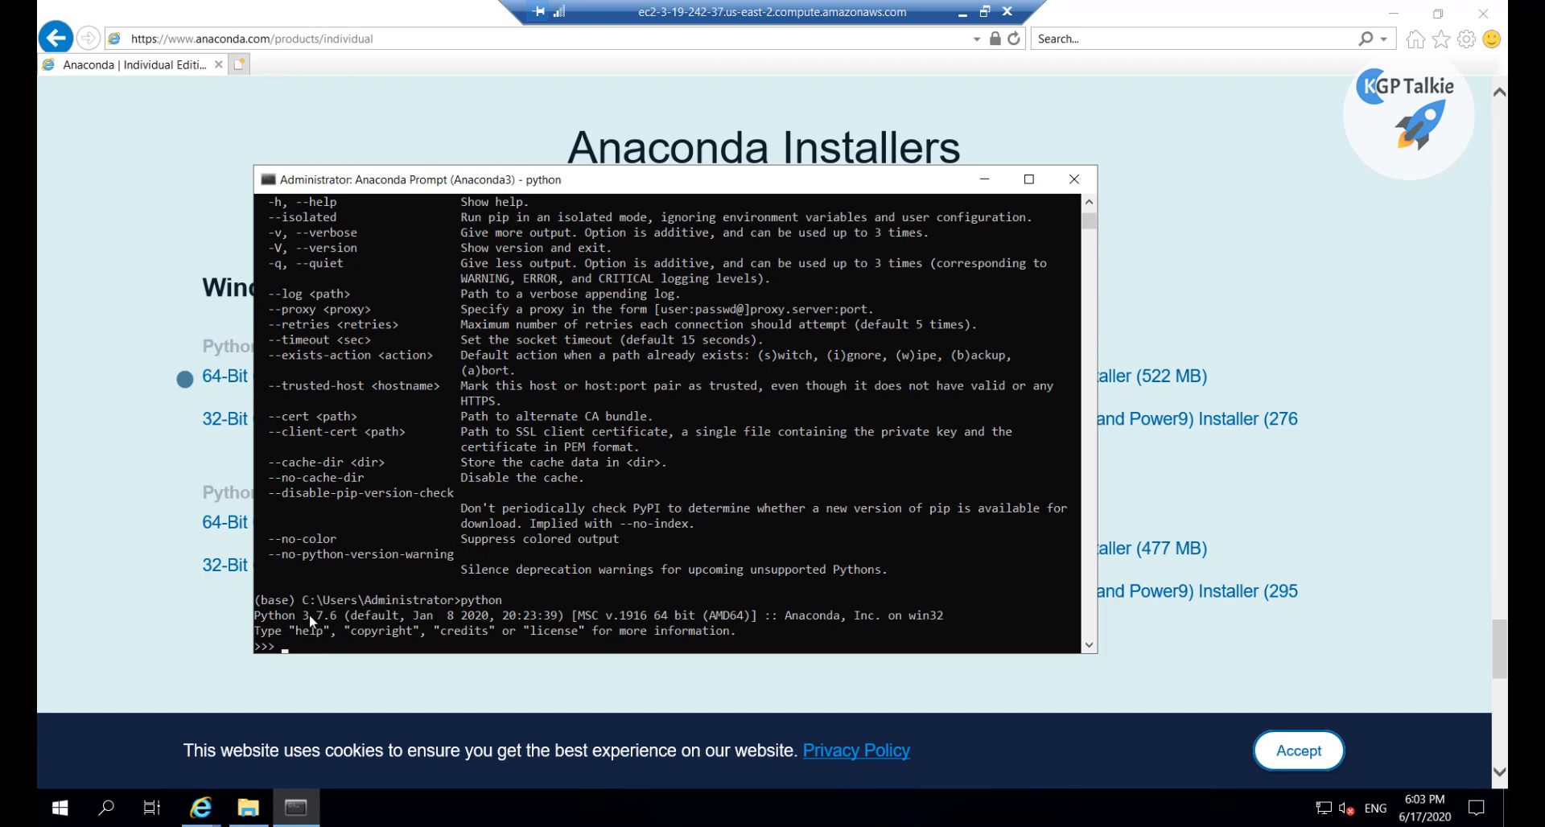
pyautogui.moveTo(338, 621)
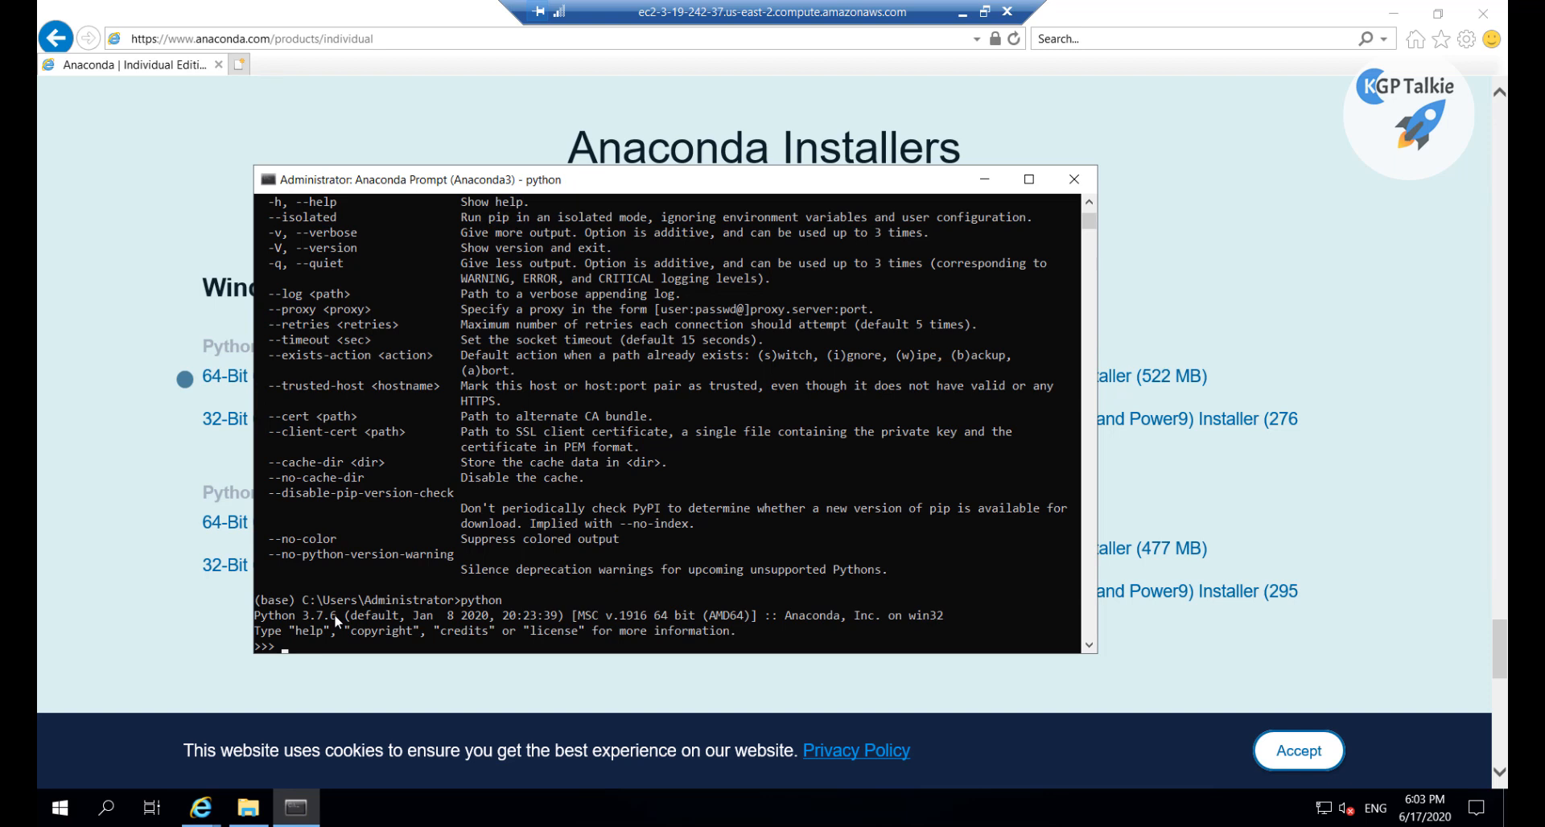
pyautogui.moveTo(552, 186)
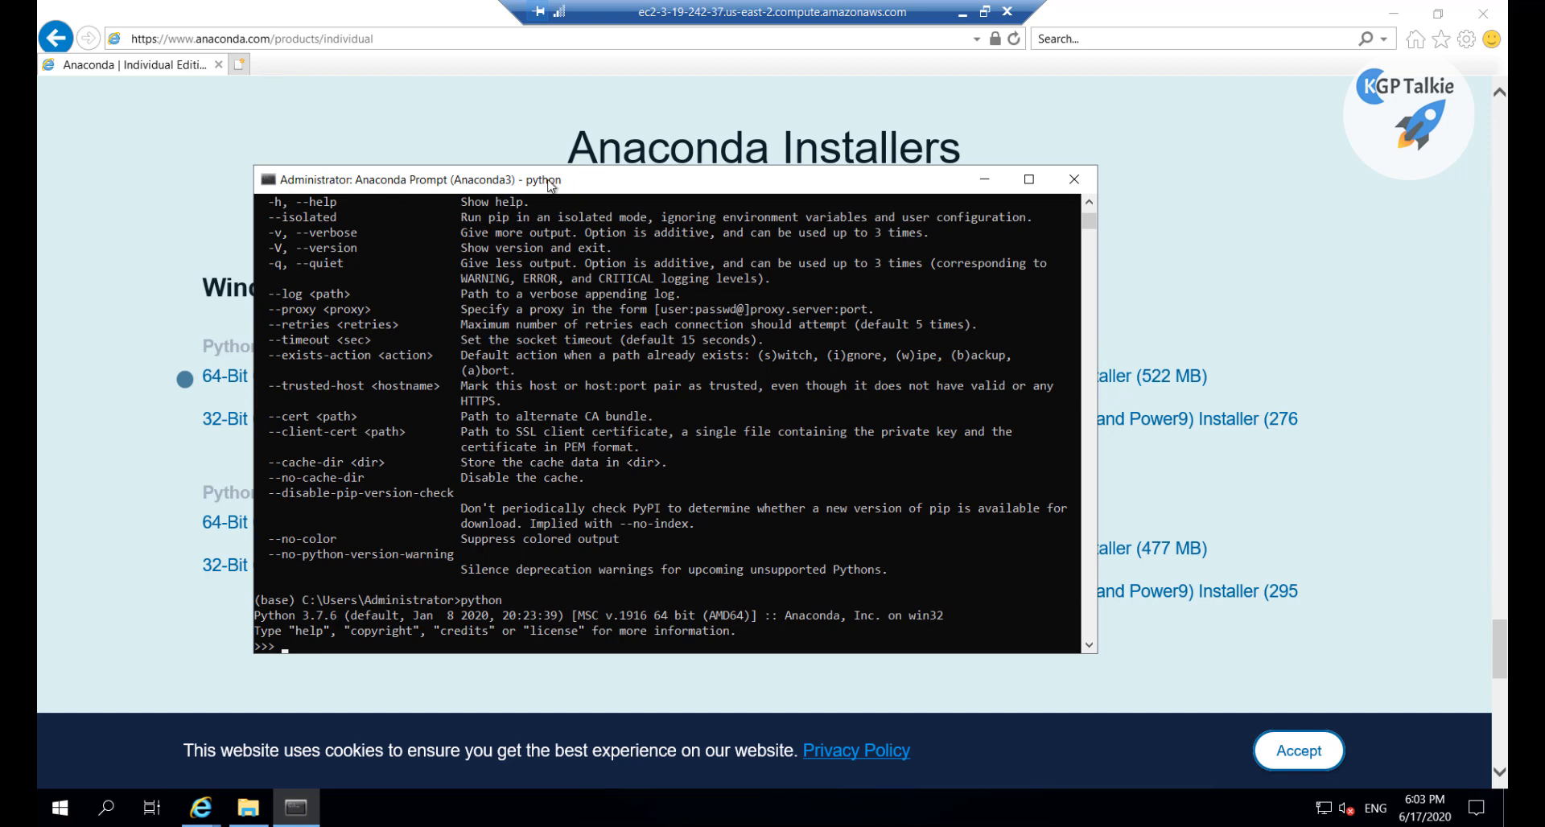
pyautogui.moveTo(675, 164)
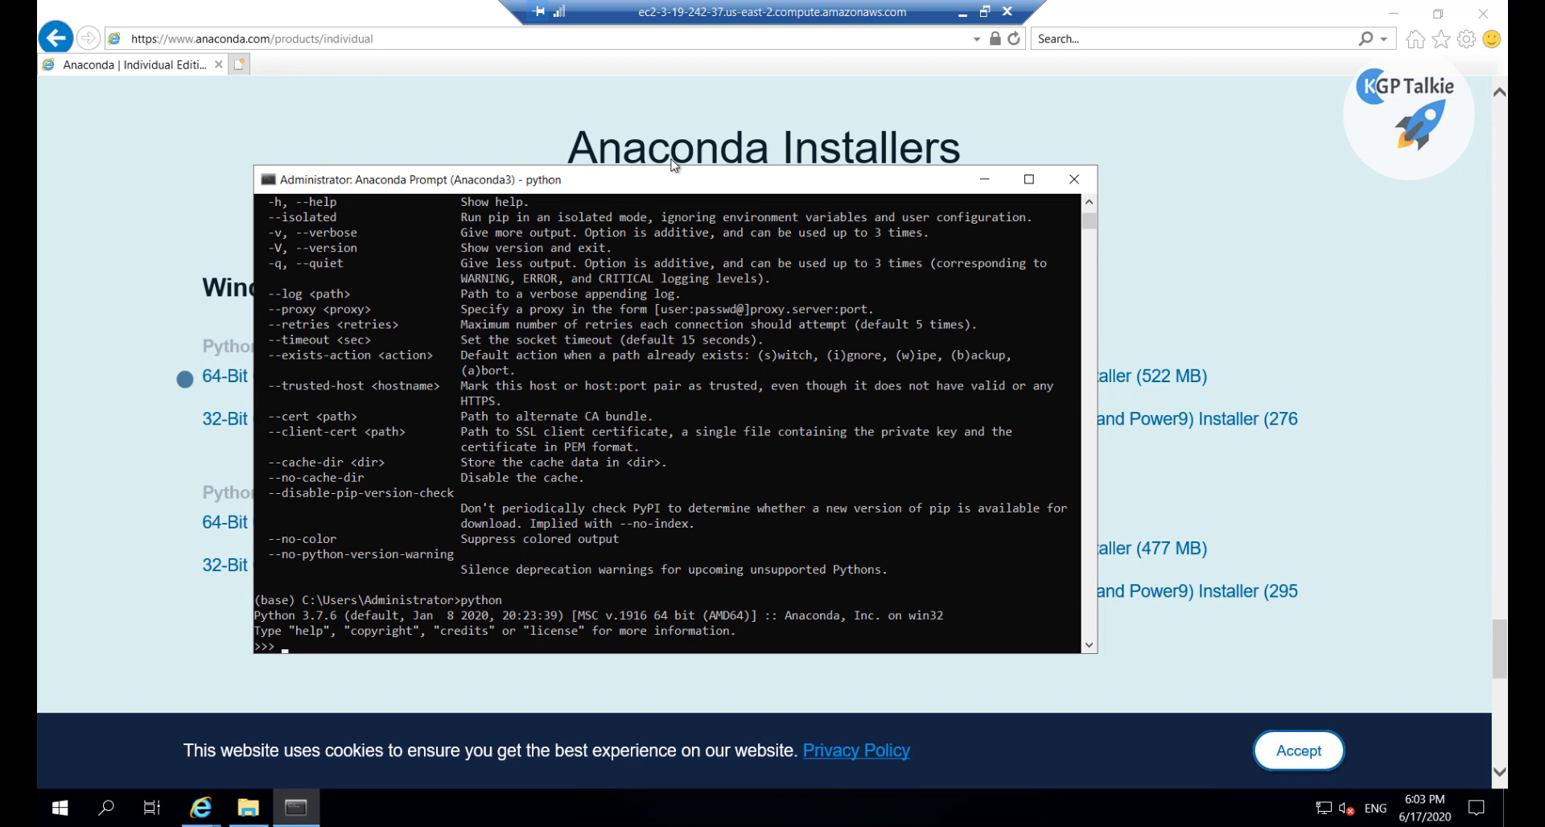
# Reposition the Anaconda Prompt window while the Python 3.7.6 interpreter stays open
pyautogui.moveTo(670, 179); pyautogui.dragTo(678, 162)
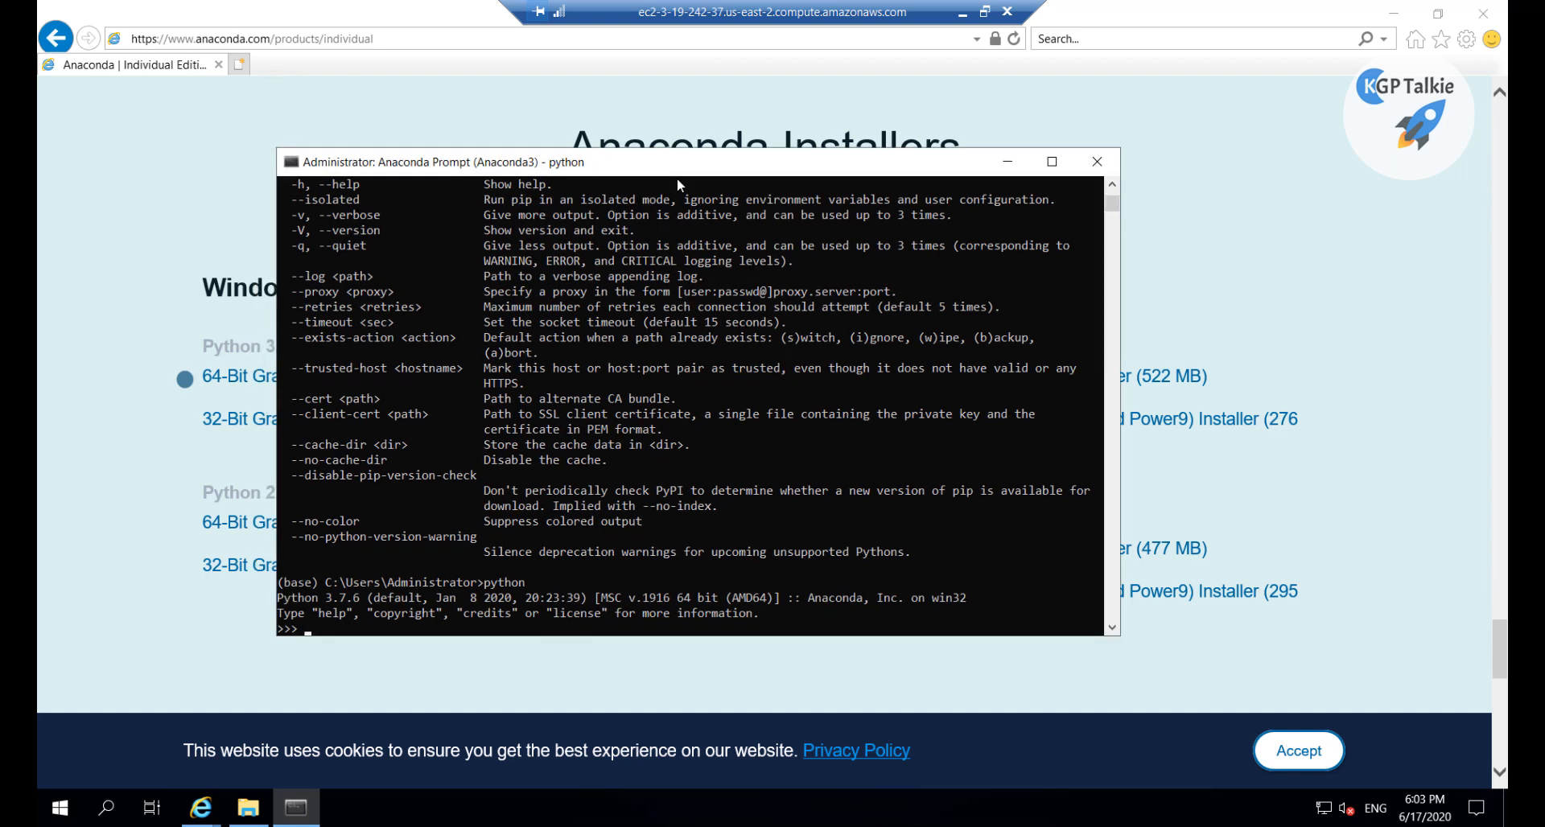